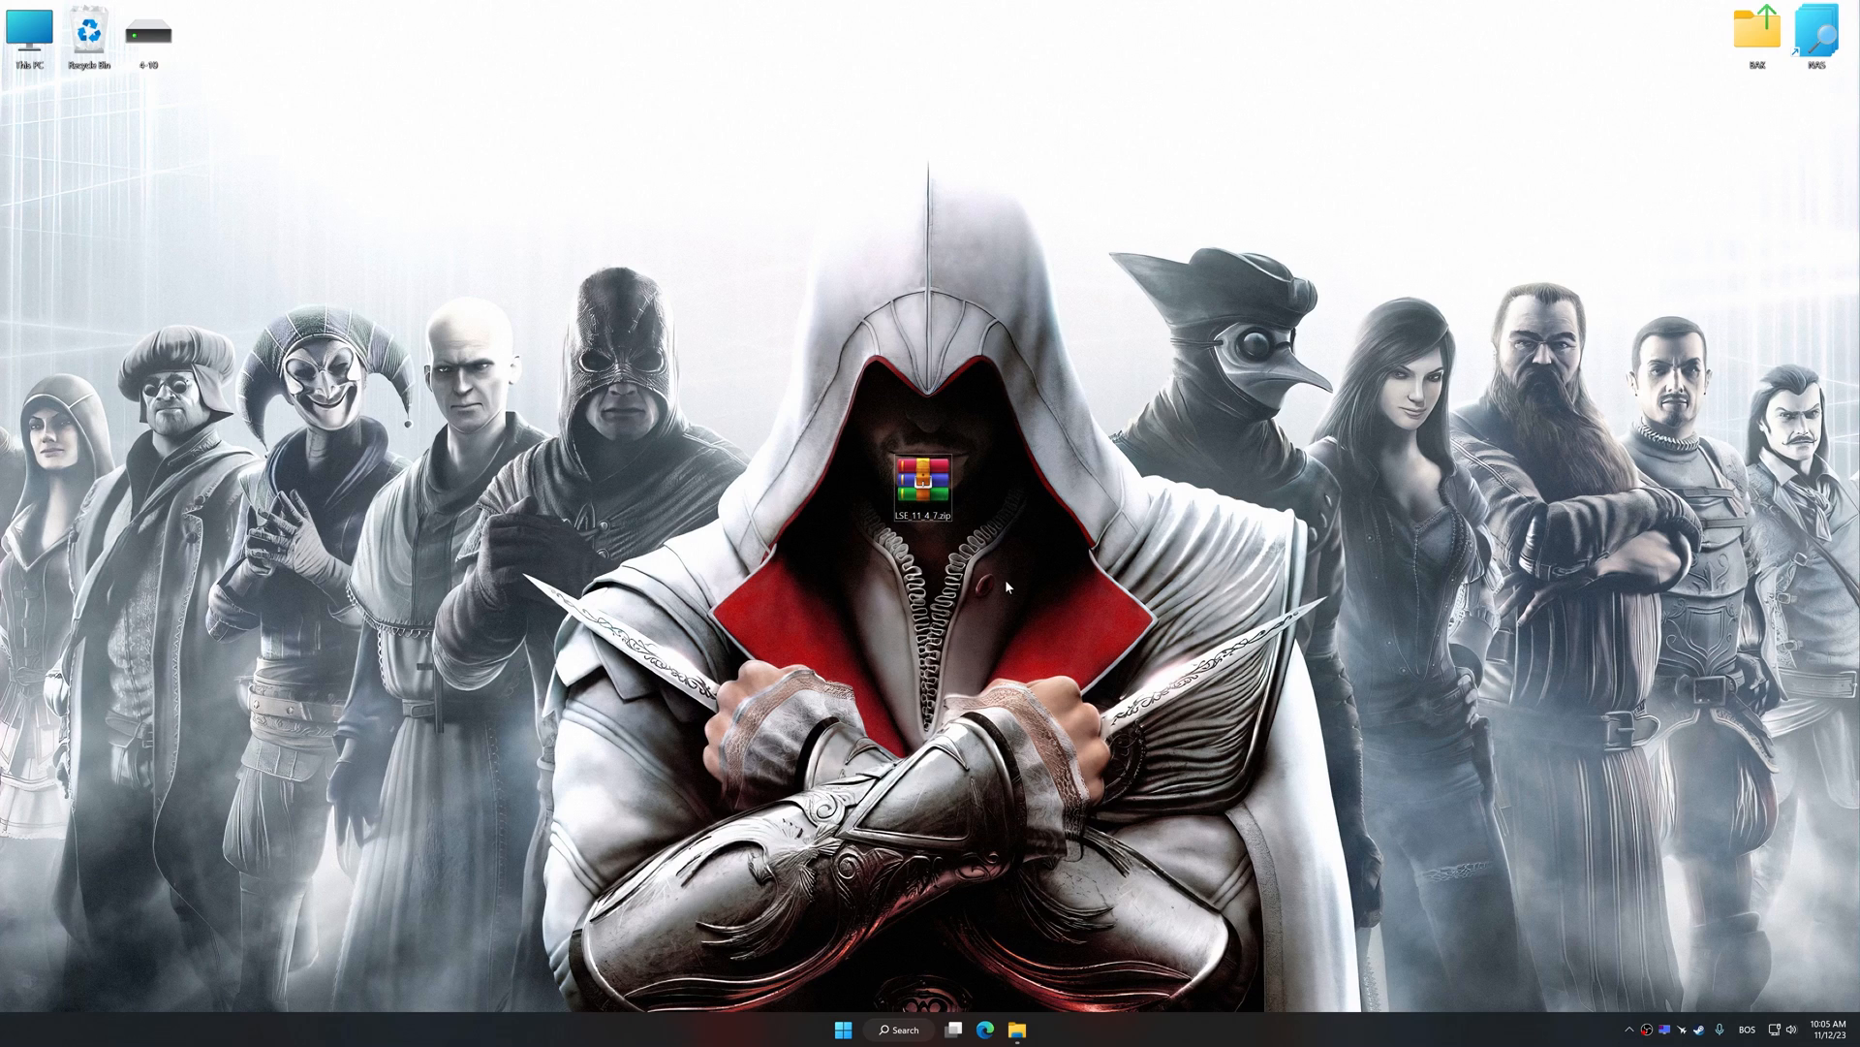
- Extract the Low Specs Experience zip onto the desktop with WinRAR's Extract Here
{"action": "right_click", "coordinate": [925, 482]}
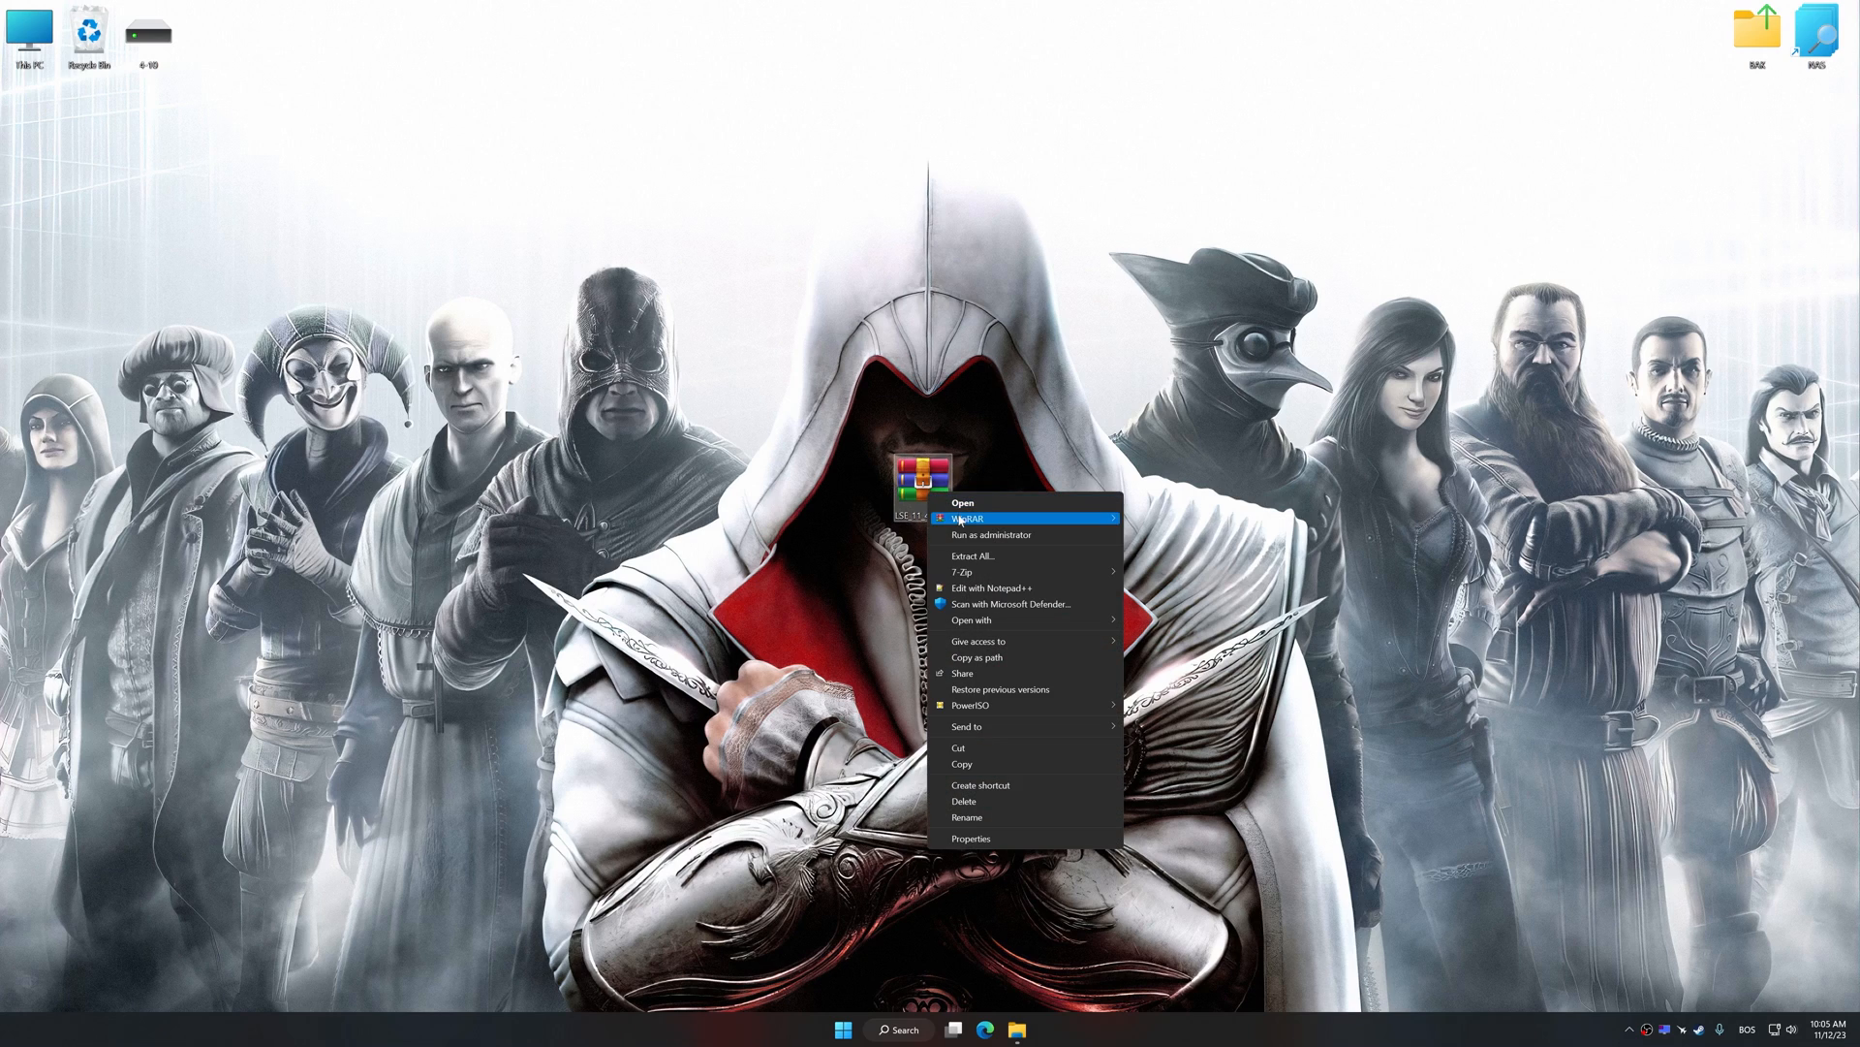
{"action": "left_click", "coordinate": [830, 565]}
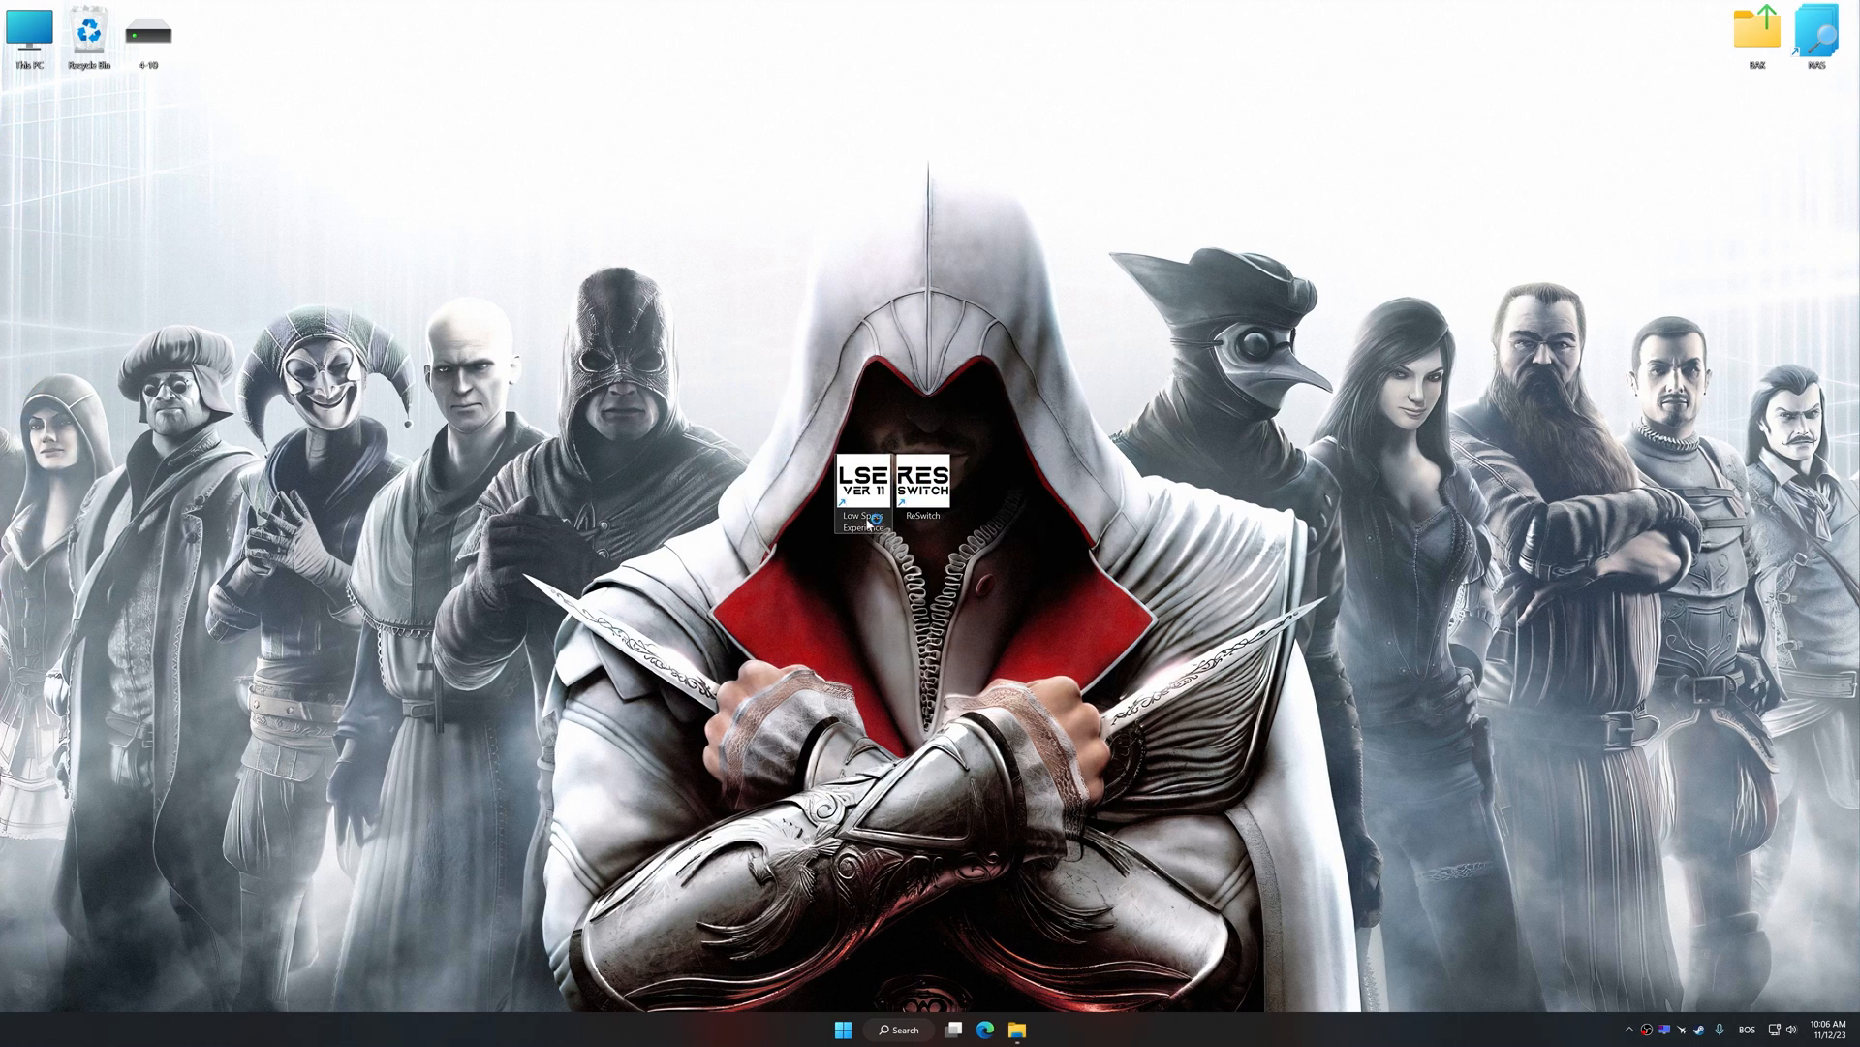
- Launch Low Specs Experience and pick Assassin's Creed Brotherhood from the Optimization Catalog
{"action": "double_click", "coordinate": [864, 485]}
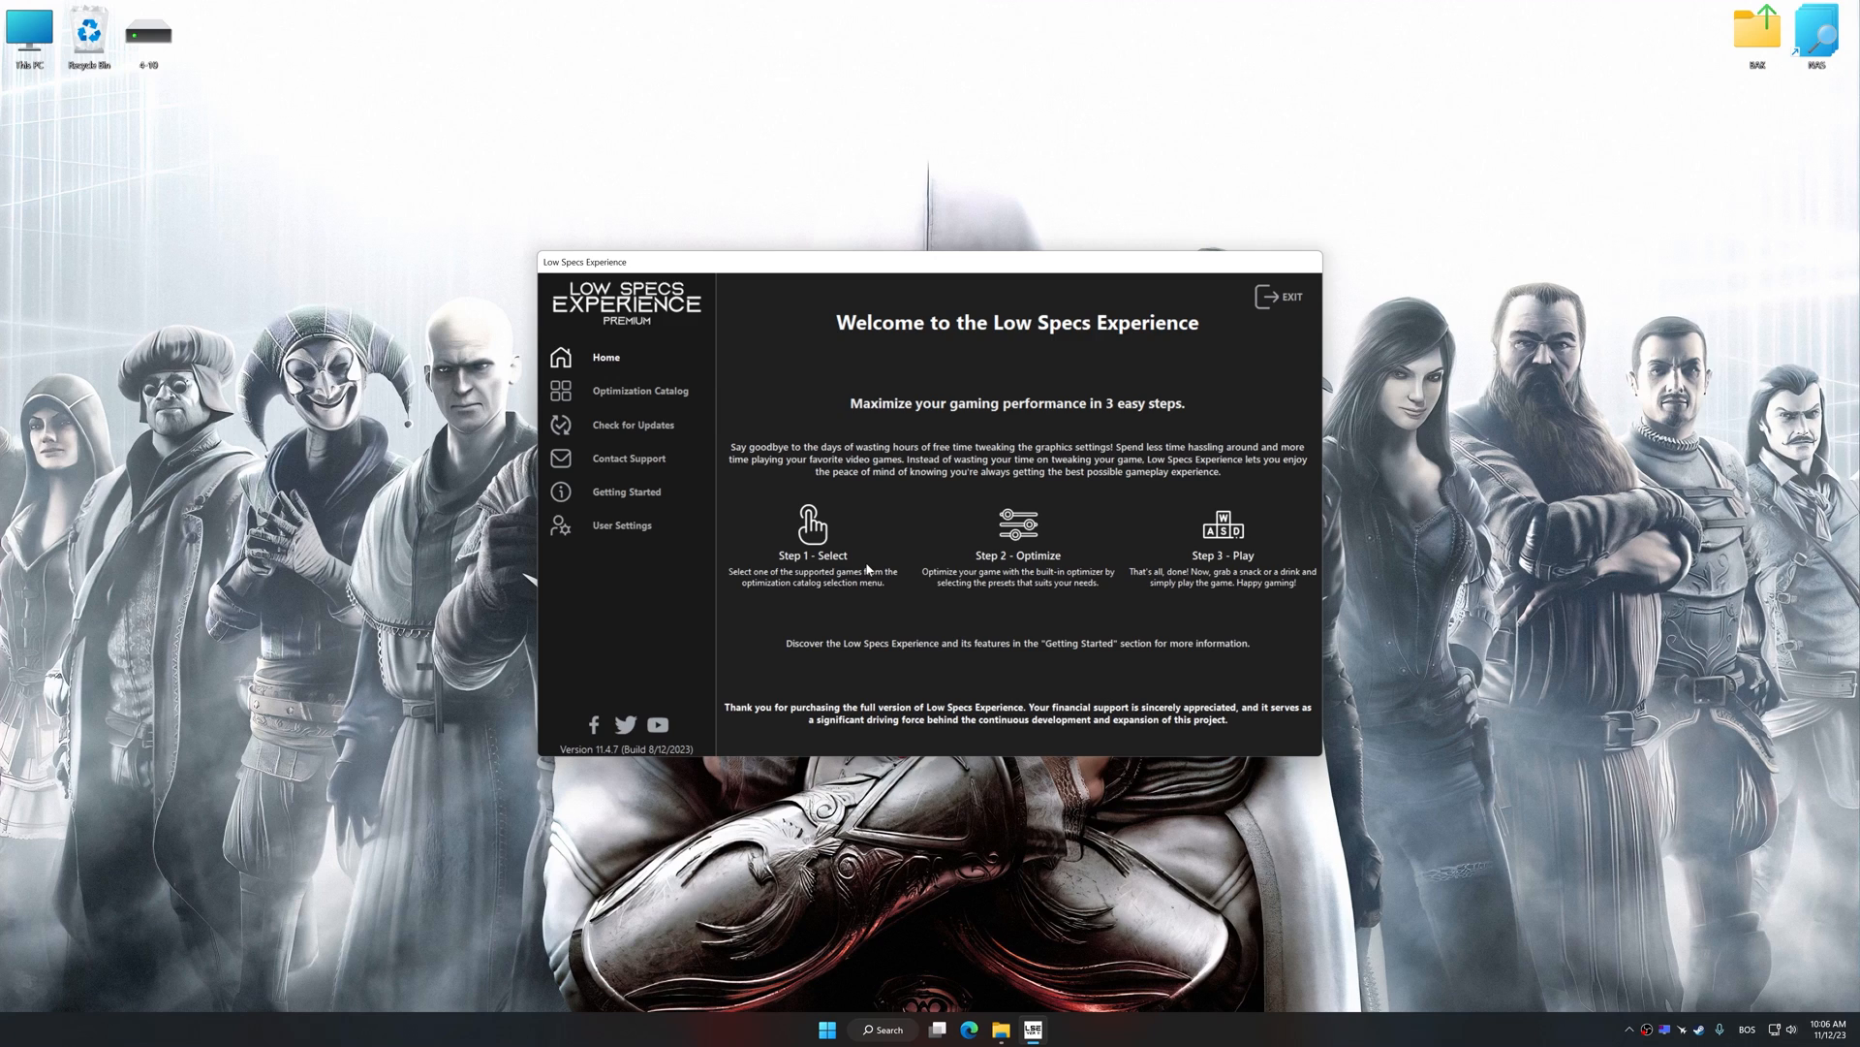
{"action": "left_click", "coordinate": [639, 391]}
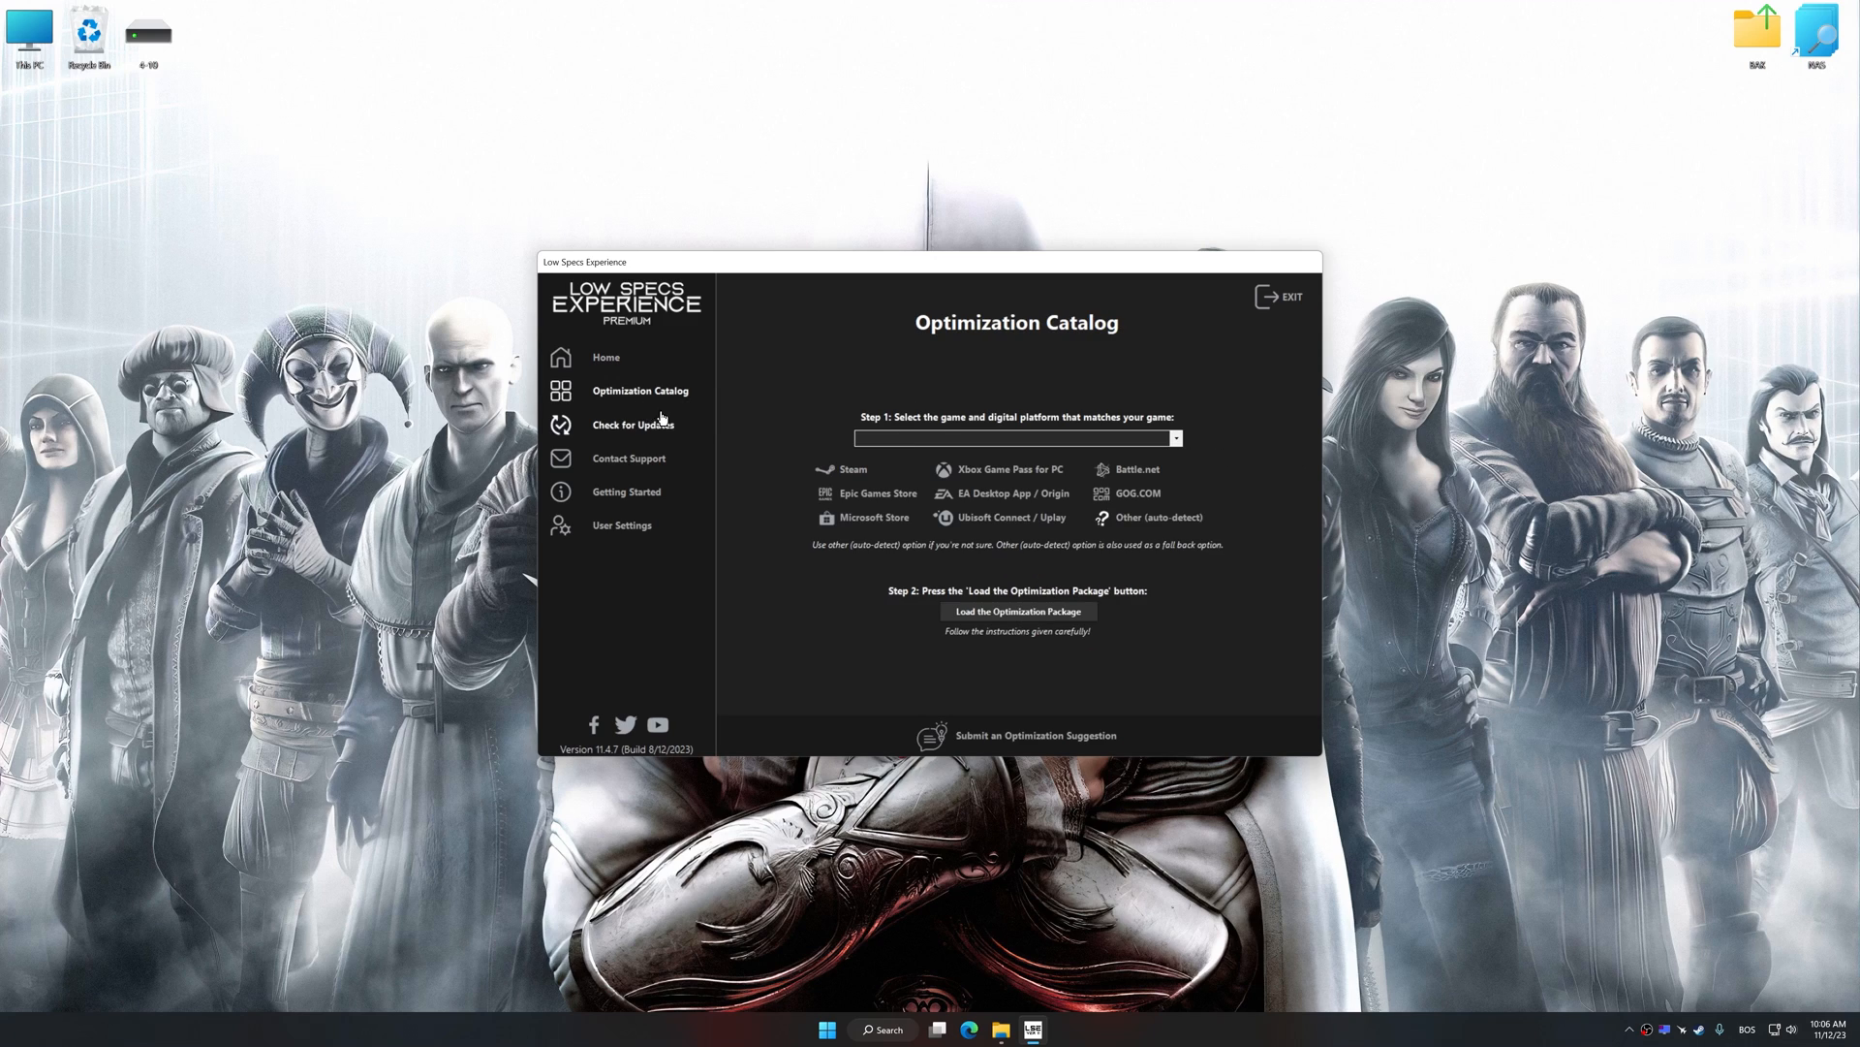
{"action": "left_click", "coordinate": [1174, 438]}
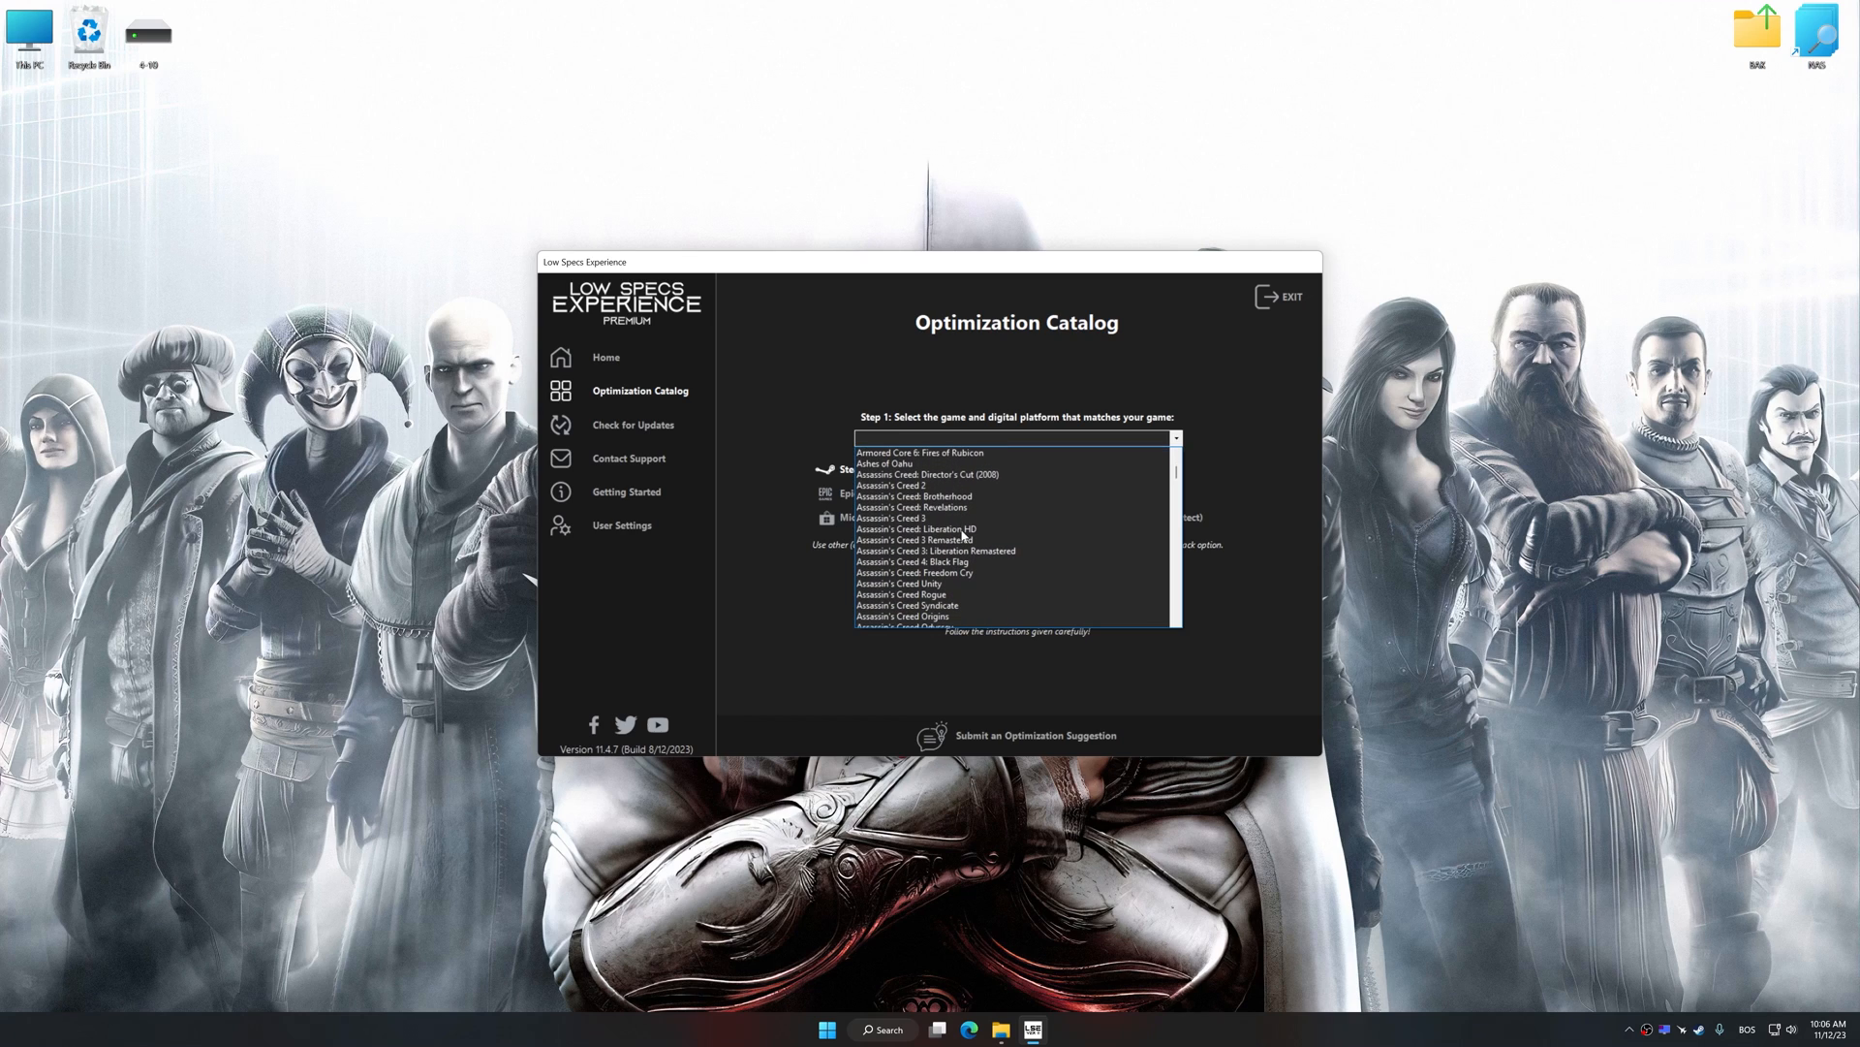
{"action": "left_click", "coordinate": [916, 496]}
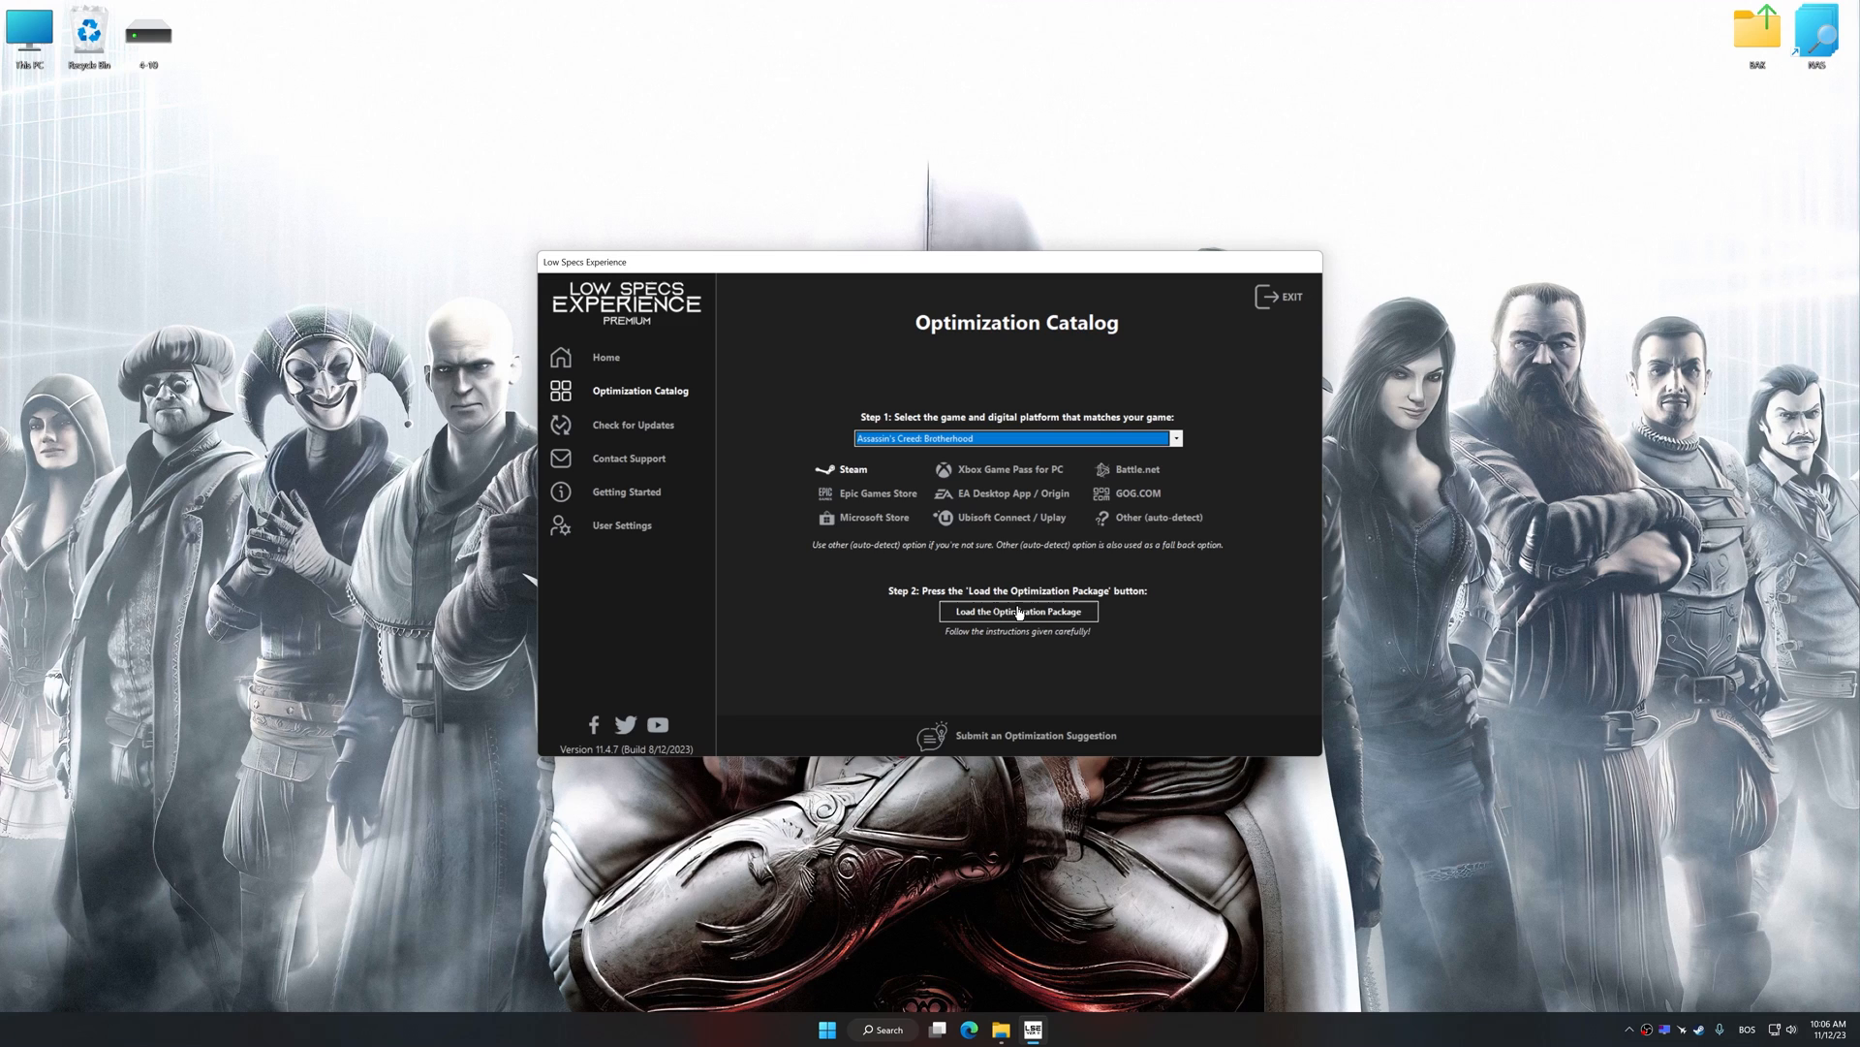
- Load the optimization package and confirm the game folder as a supported version
{"action": "left_click", "coordinate": [1015, 610]}
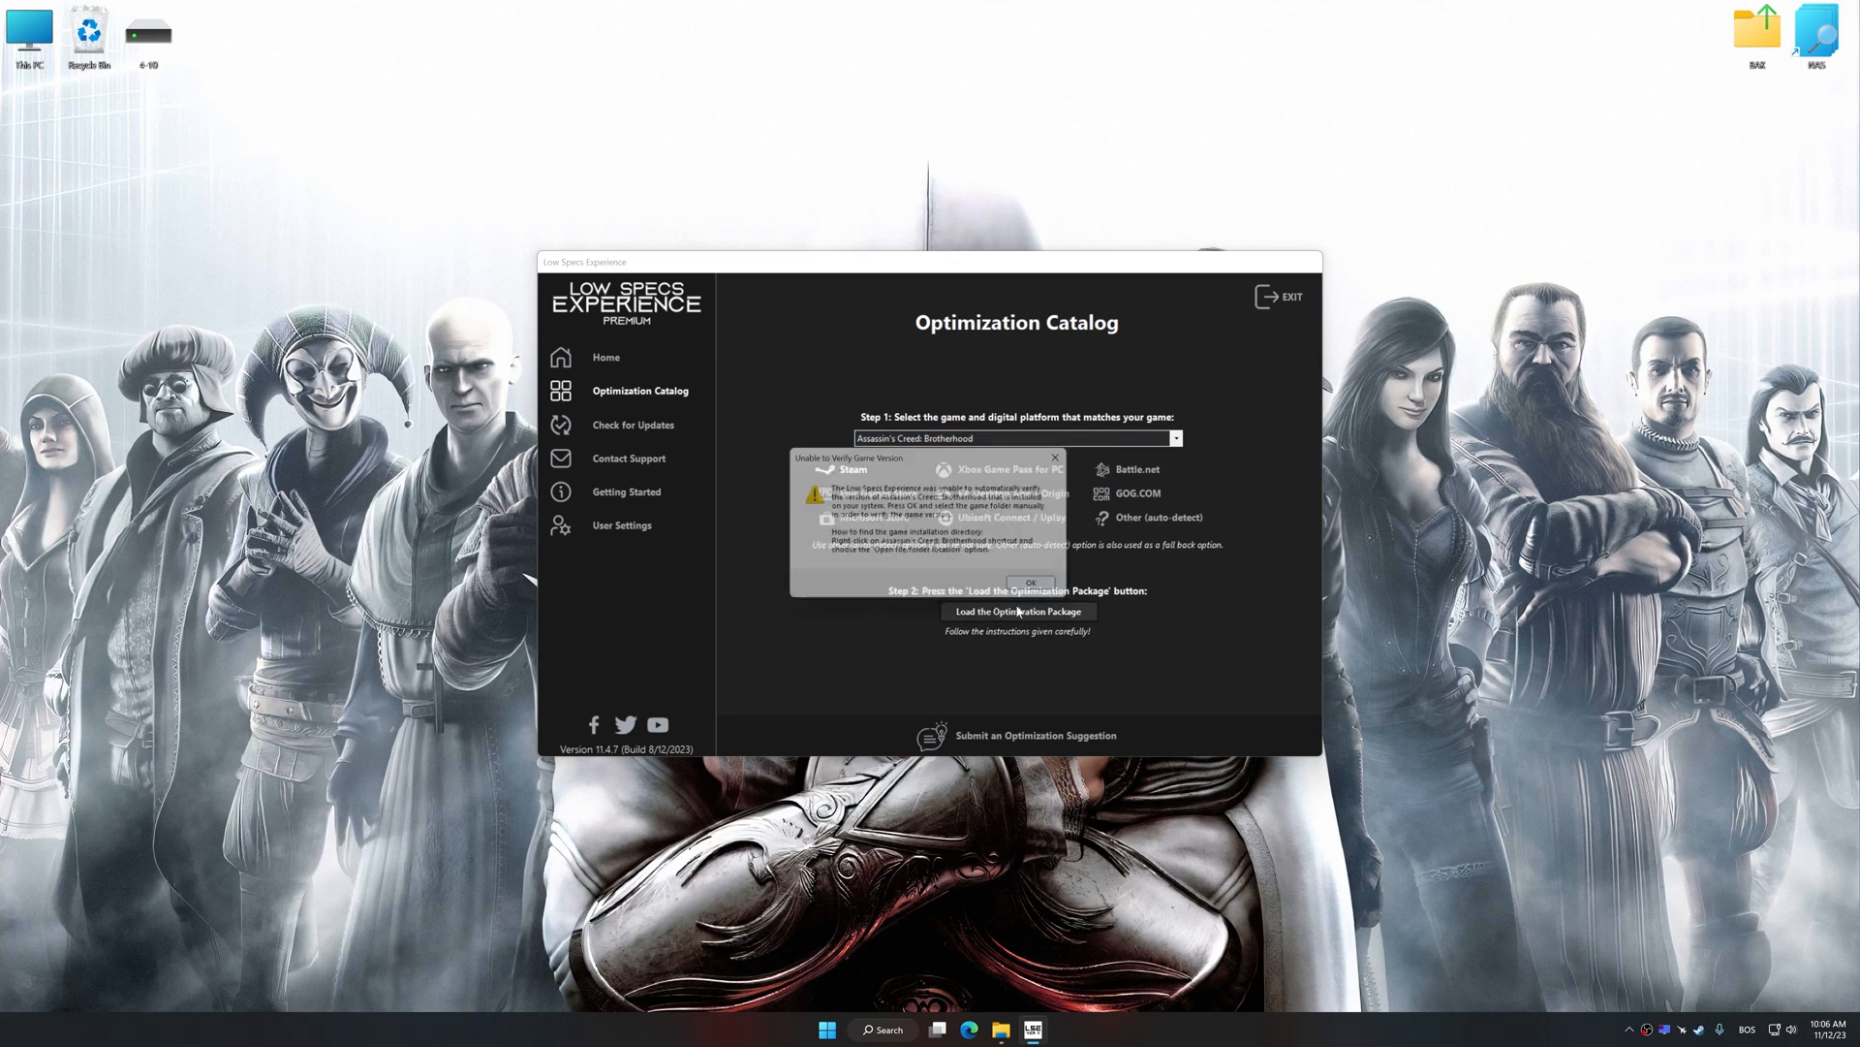
{"action": "left_click", "coordinate": [1017, 611]}
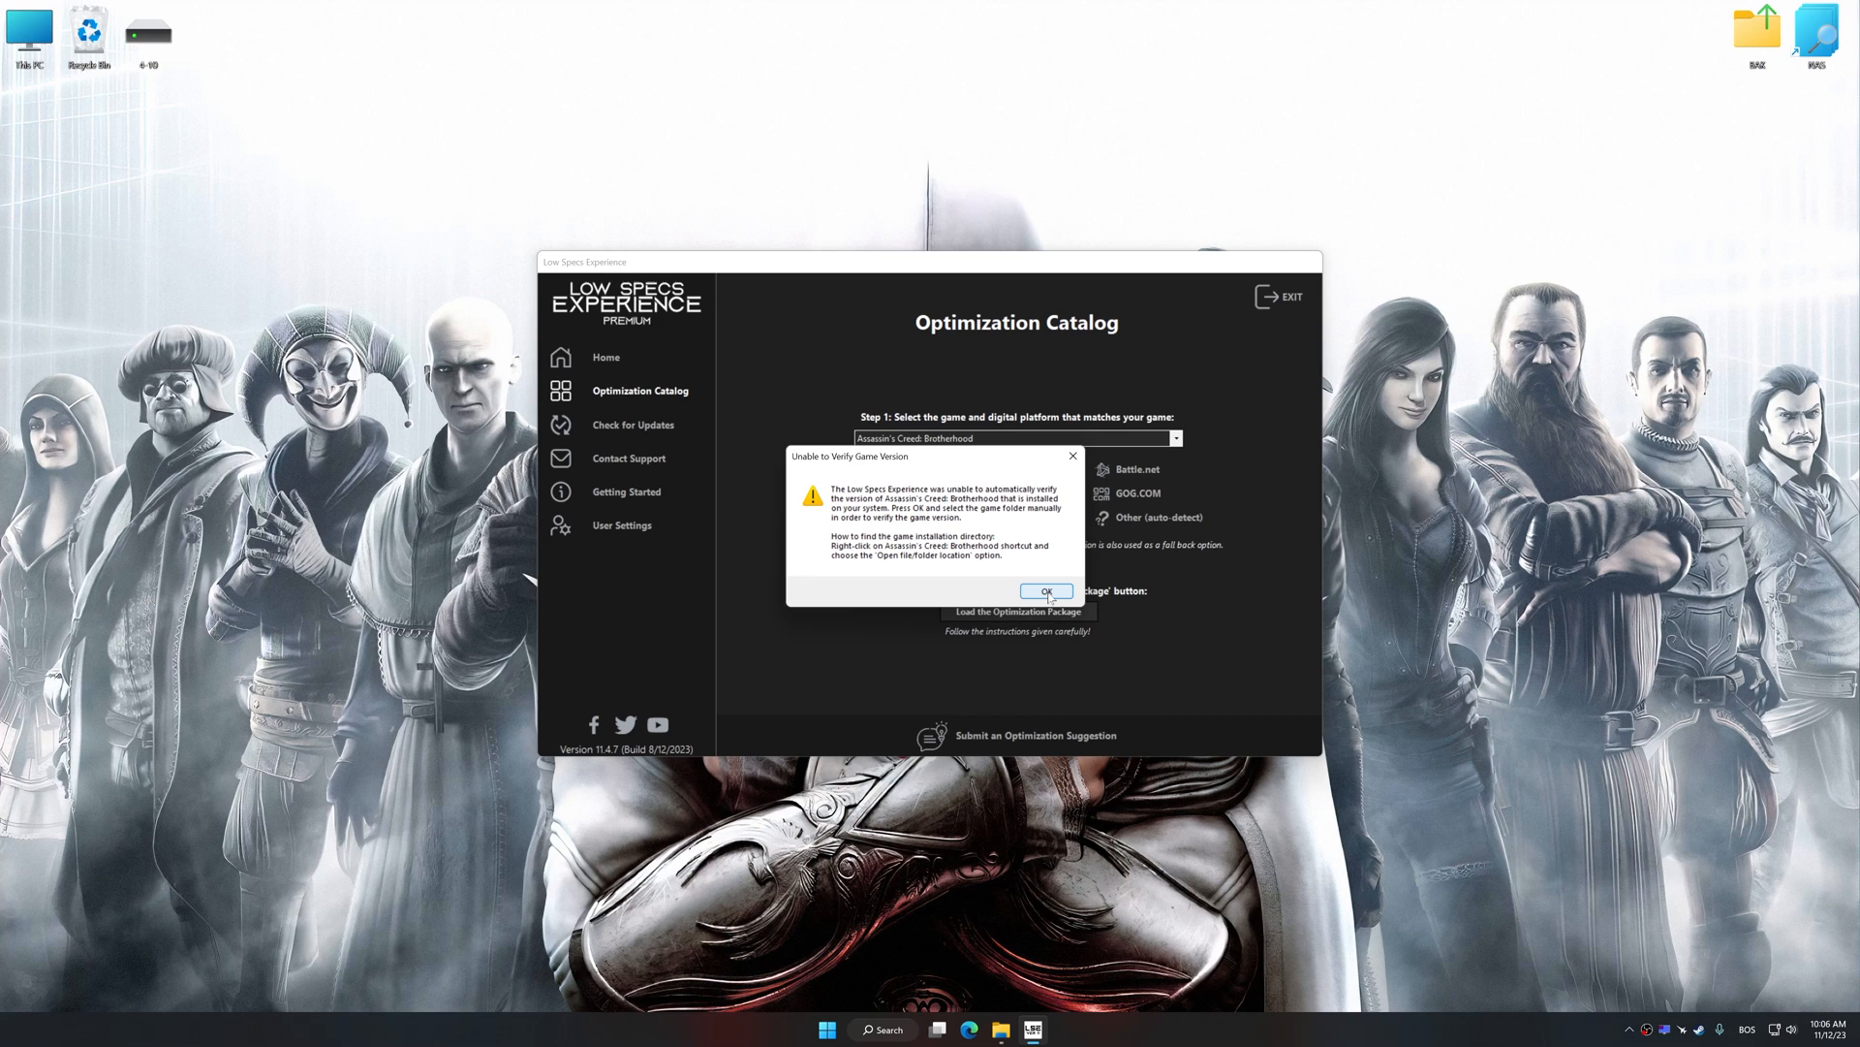
{"action": "left_click", "coordinate": [1044, 592]}
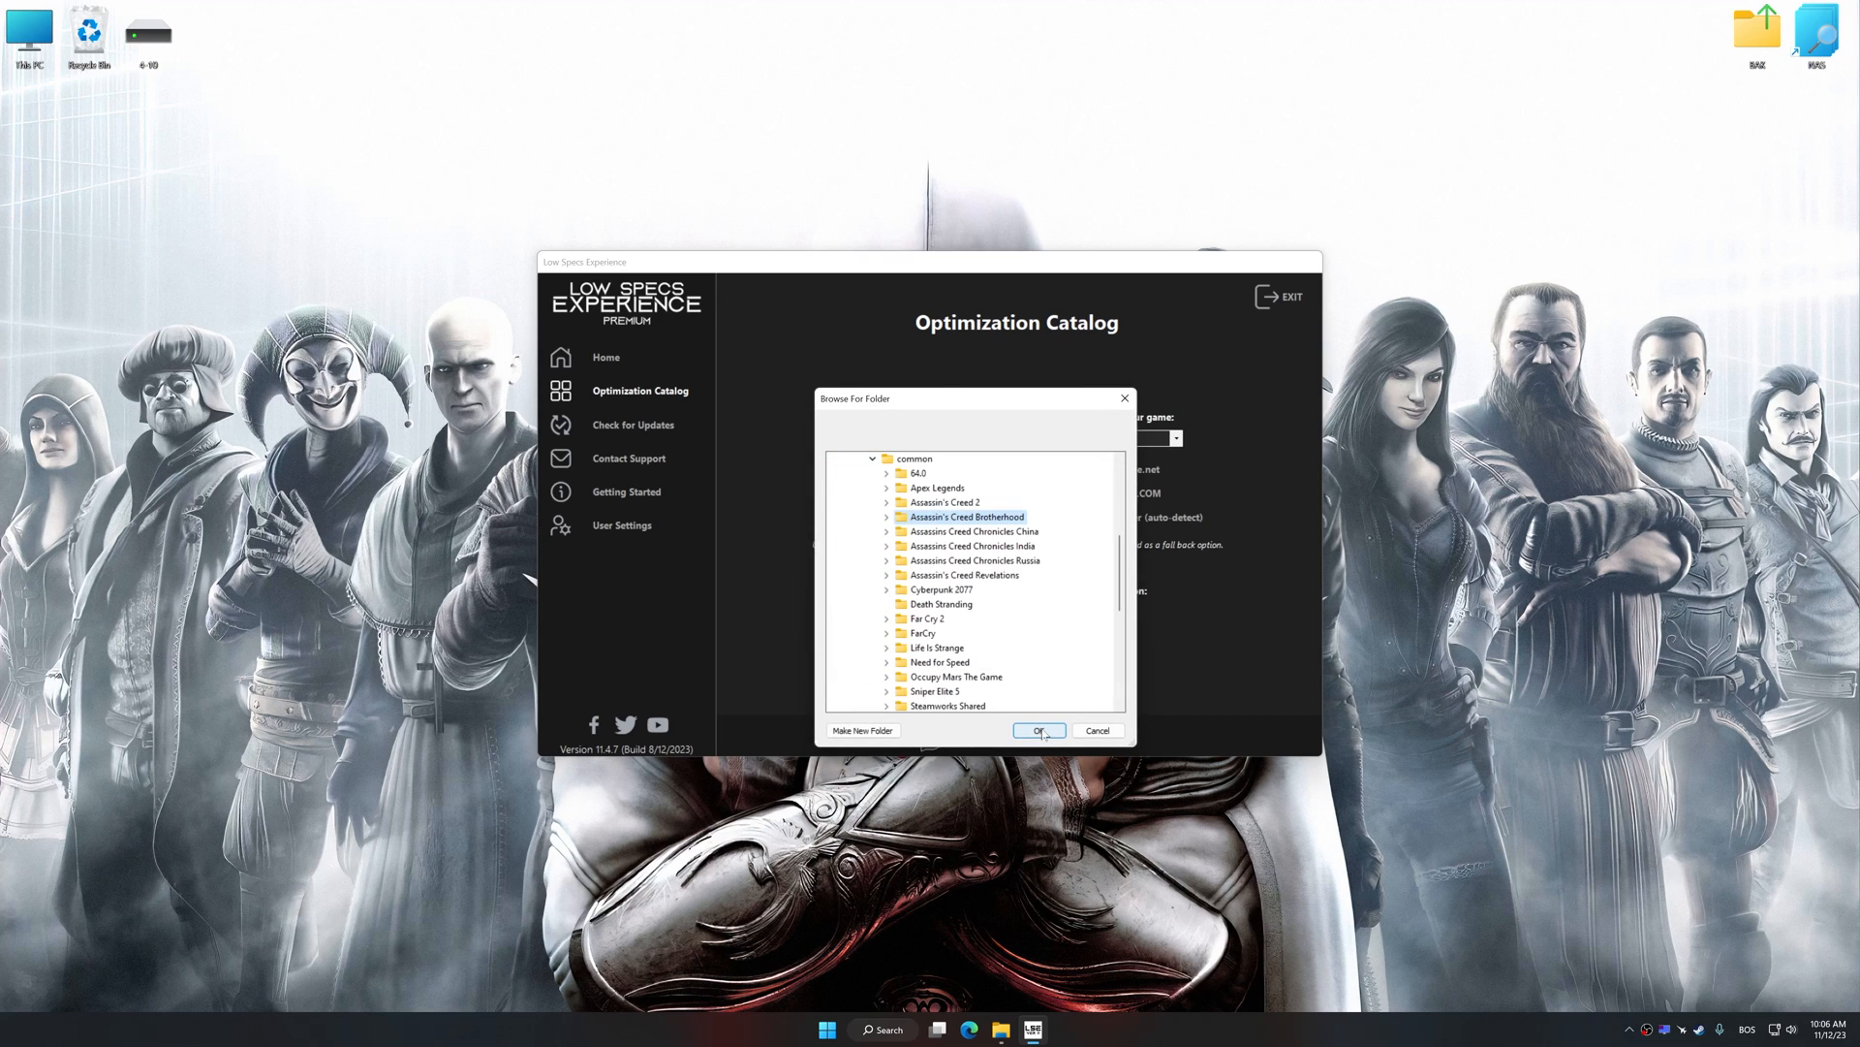
{"action": "left_click", "coordinate": [1036, 730]}
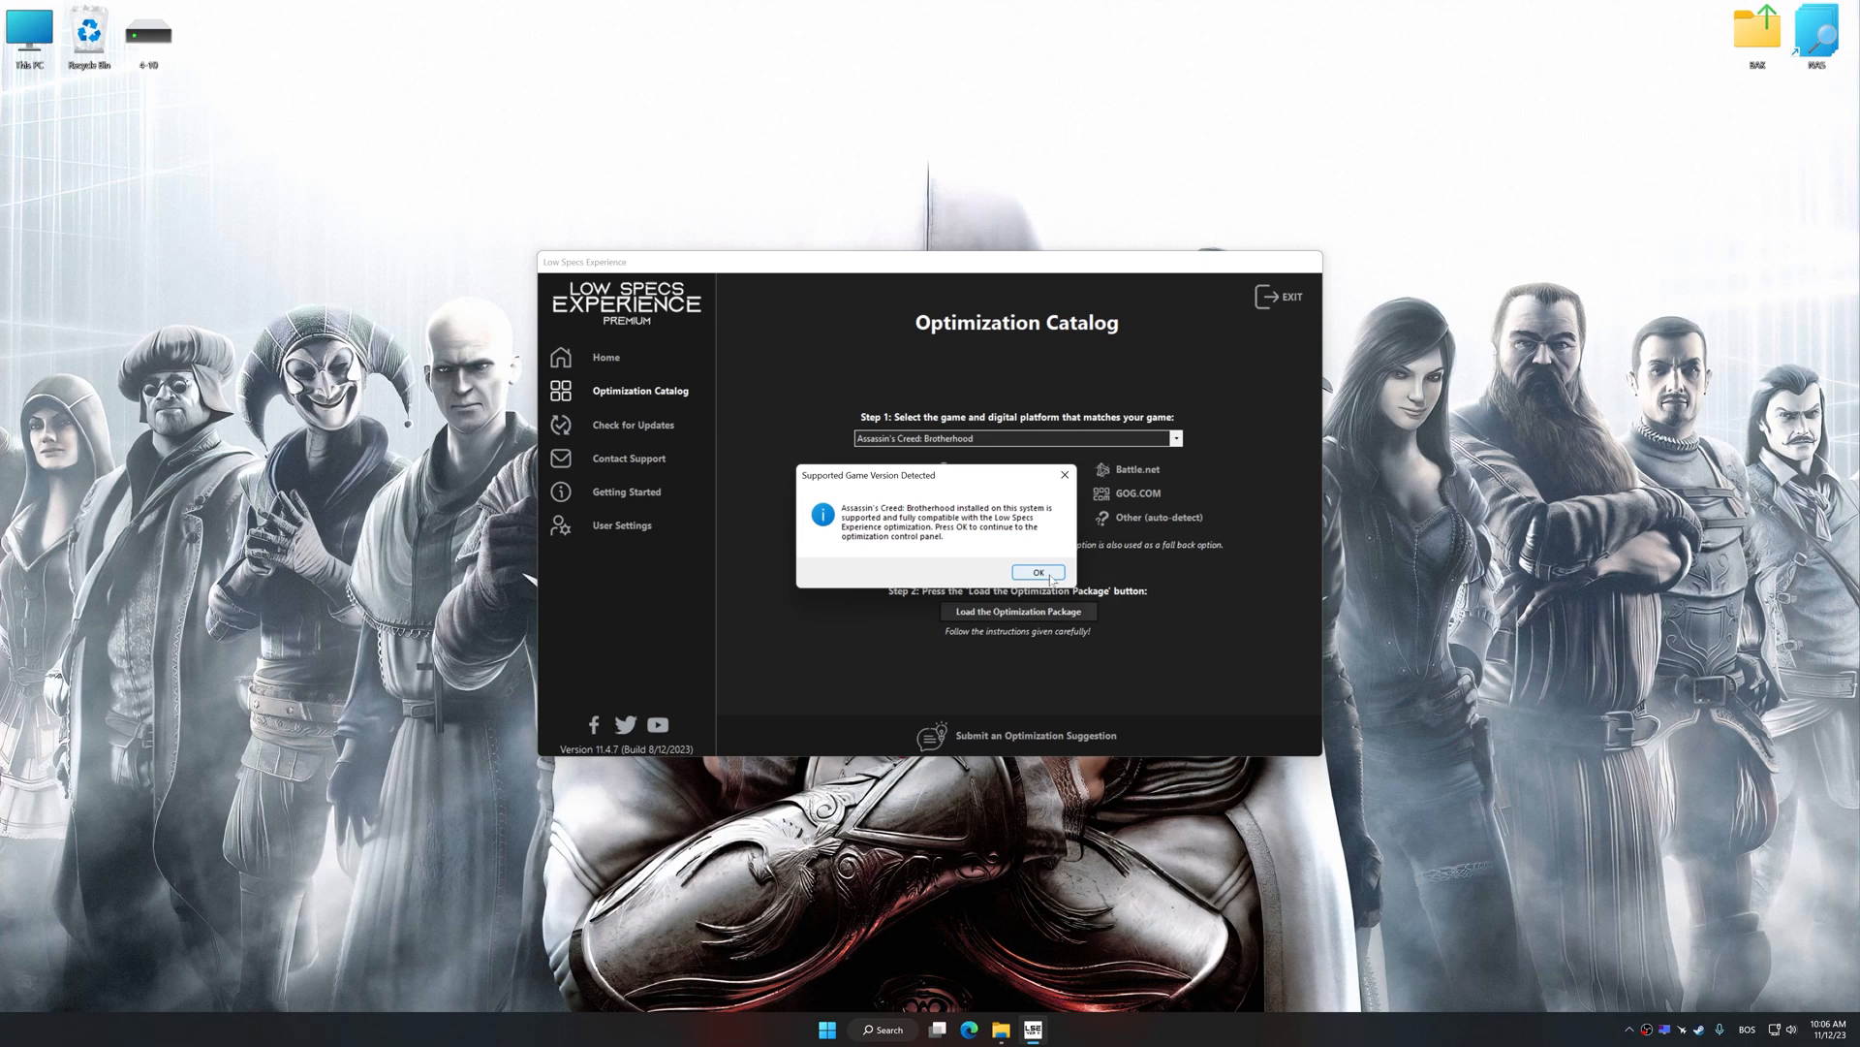
{"action": "left_click", "coordinate": [1036, 572]}
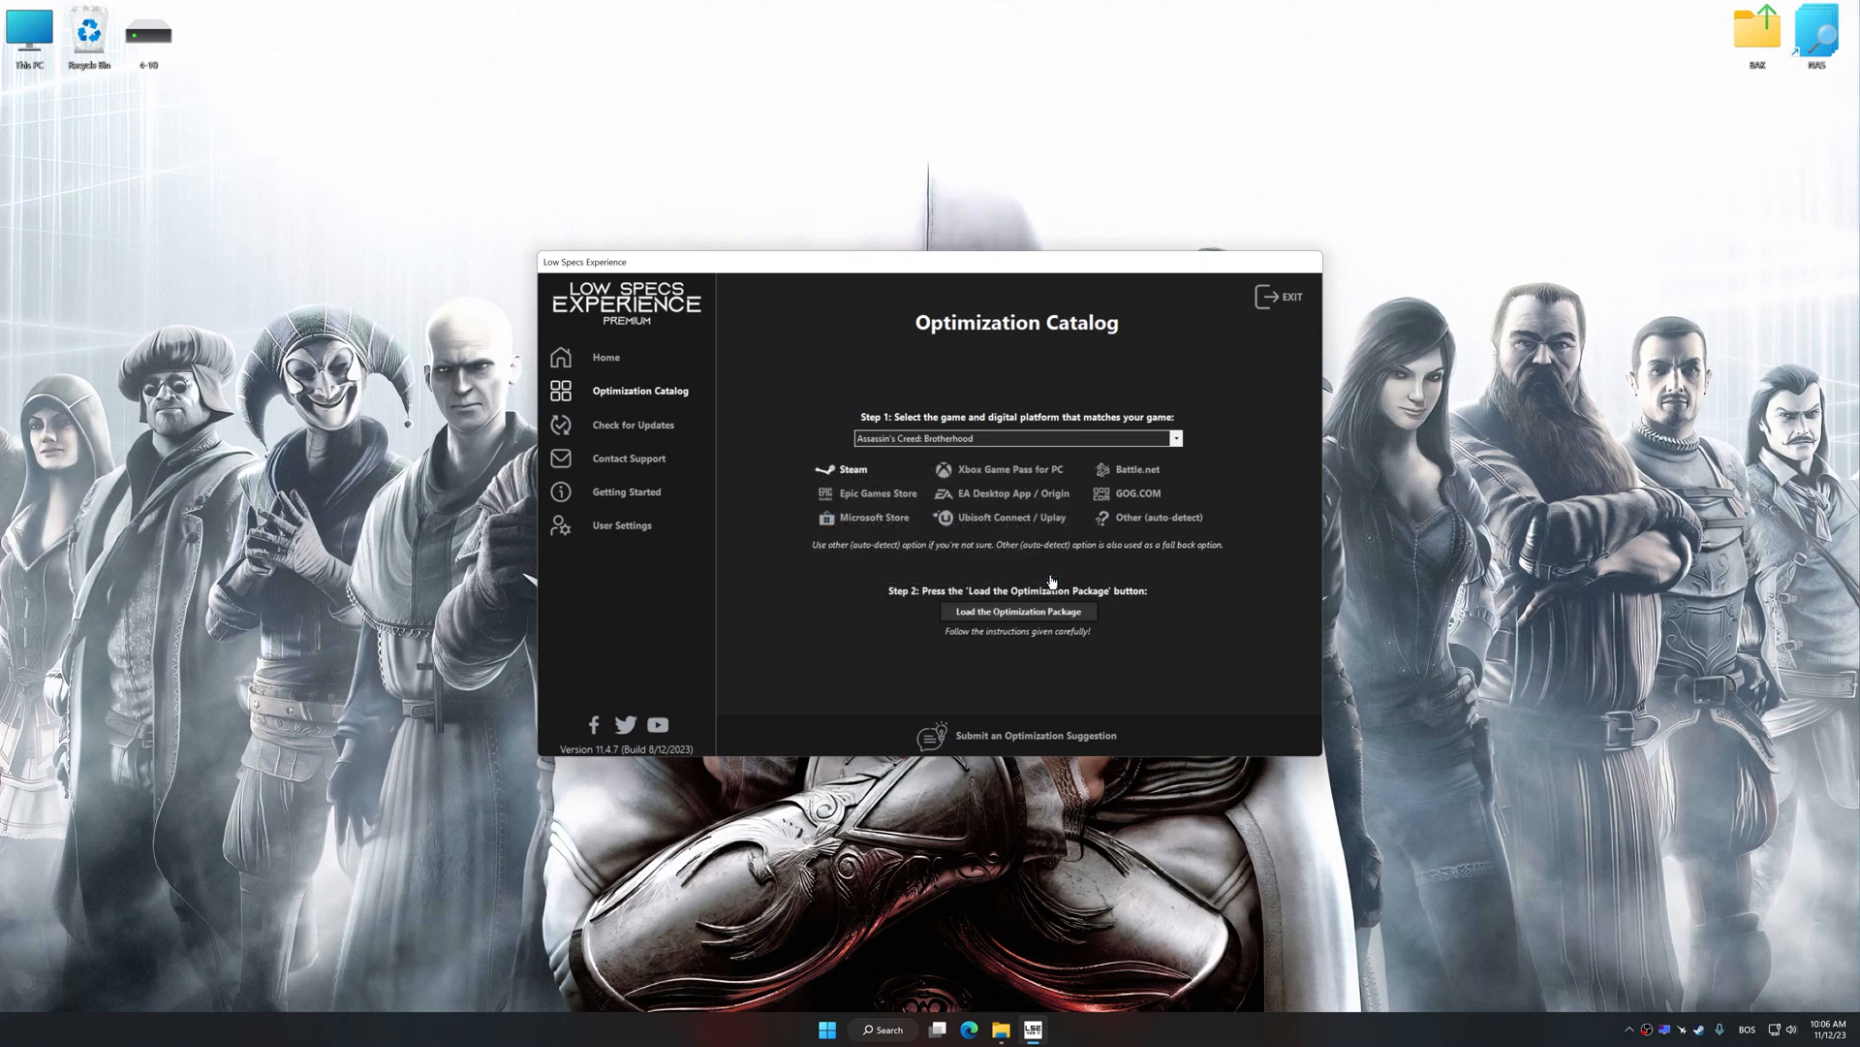
- Run Maximum Performance Optimization for Assassin's Creed Brotherhood at 1920 x 1080 resolution
{"action": "left_click", "coordinate": [1015, 612]}
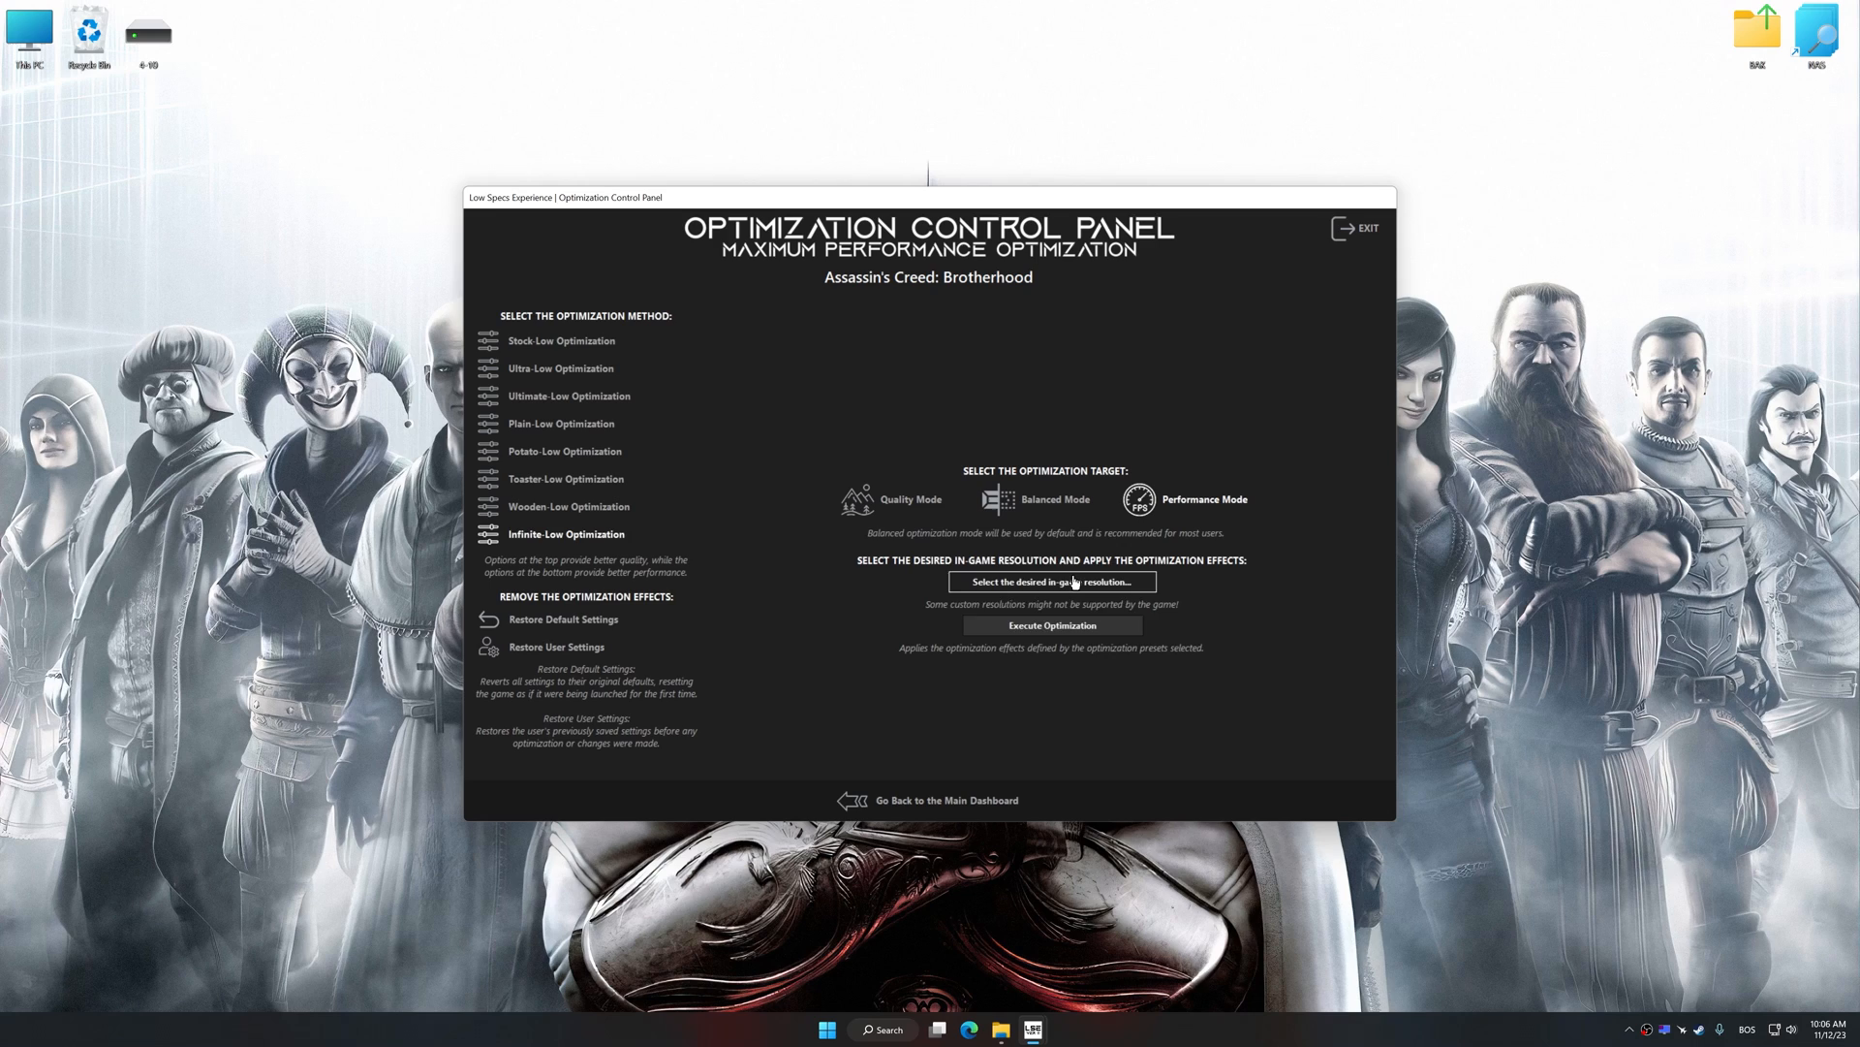
{"action": "left_click", "coordinate": [1051, 582]}
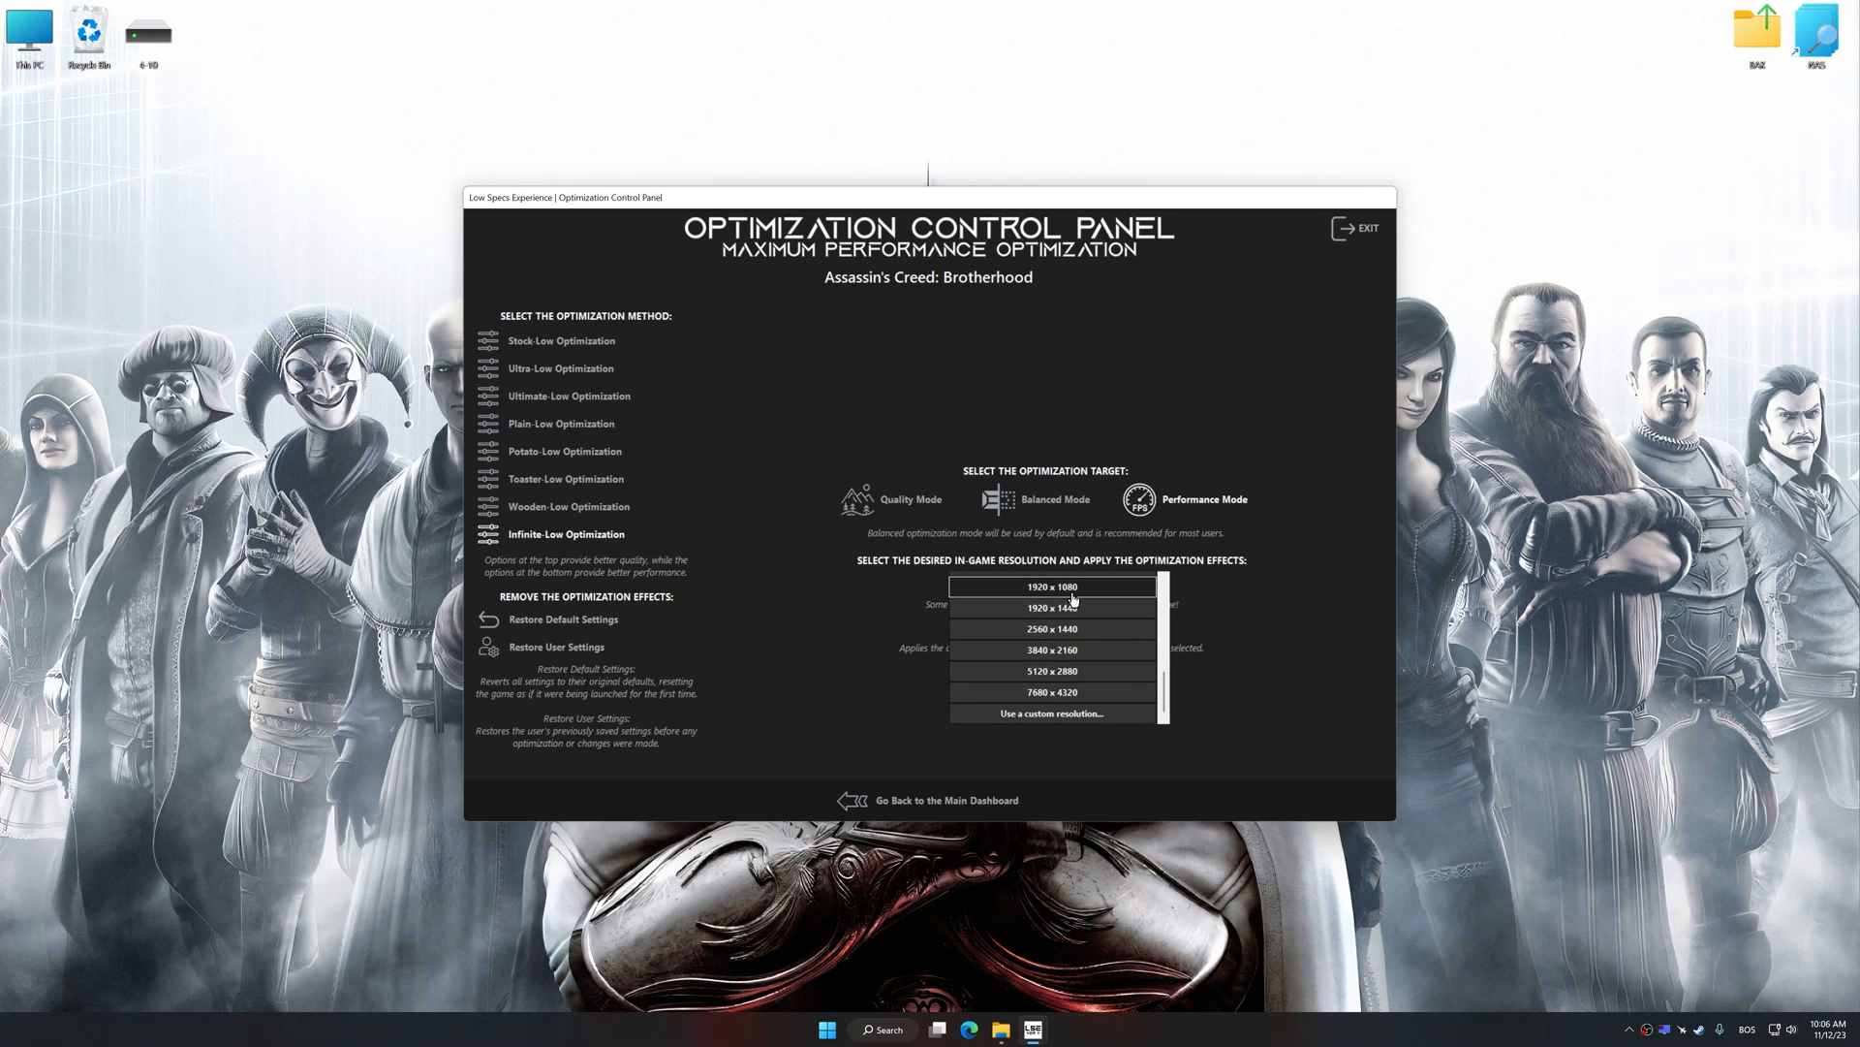
{"action": "left_click", "coordinate": [1050, 585]}
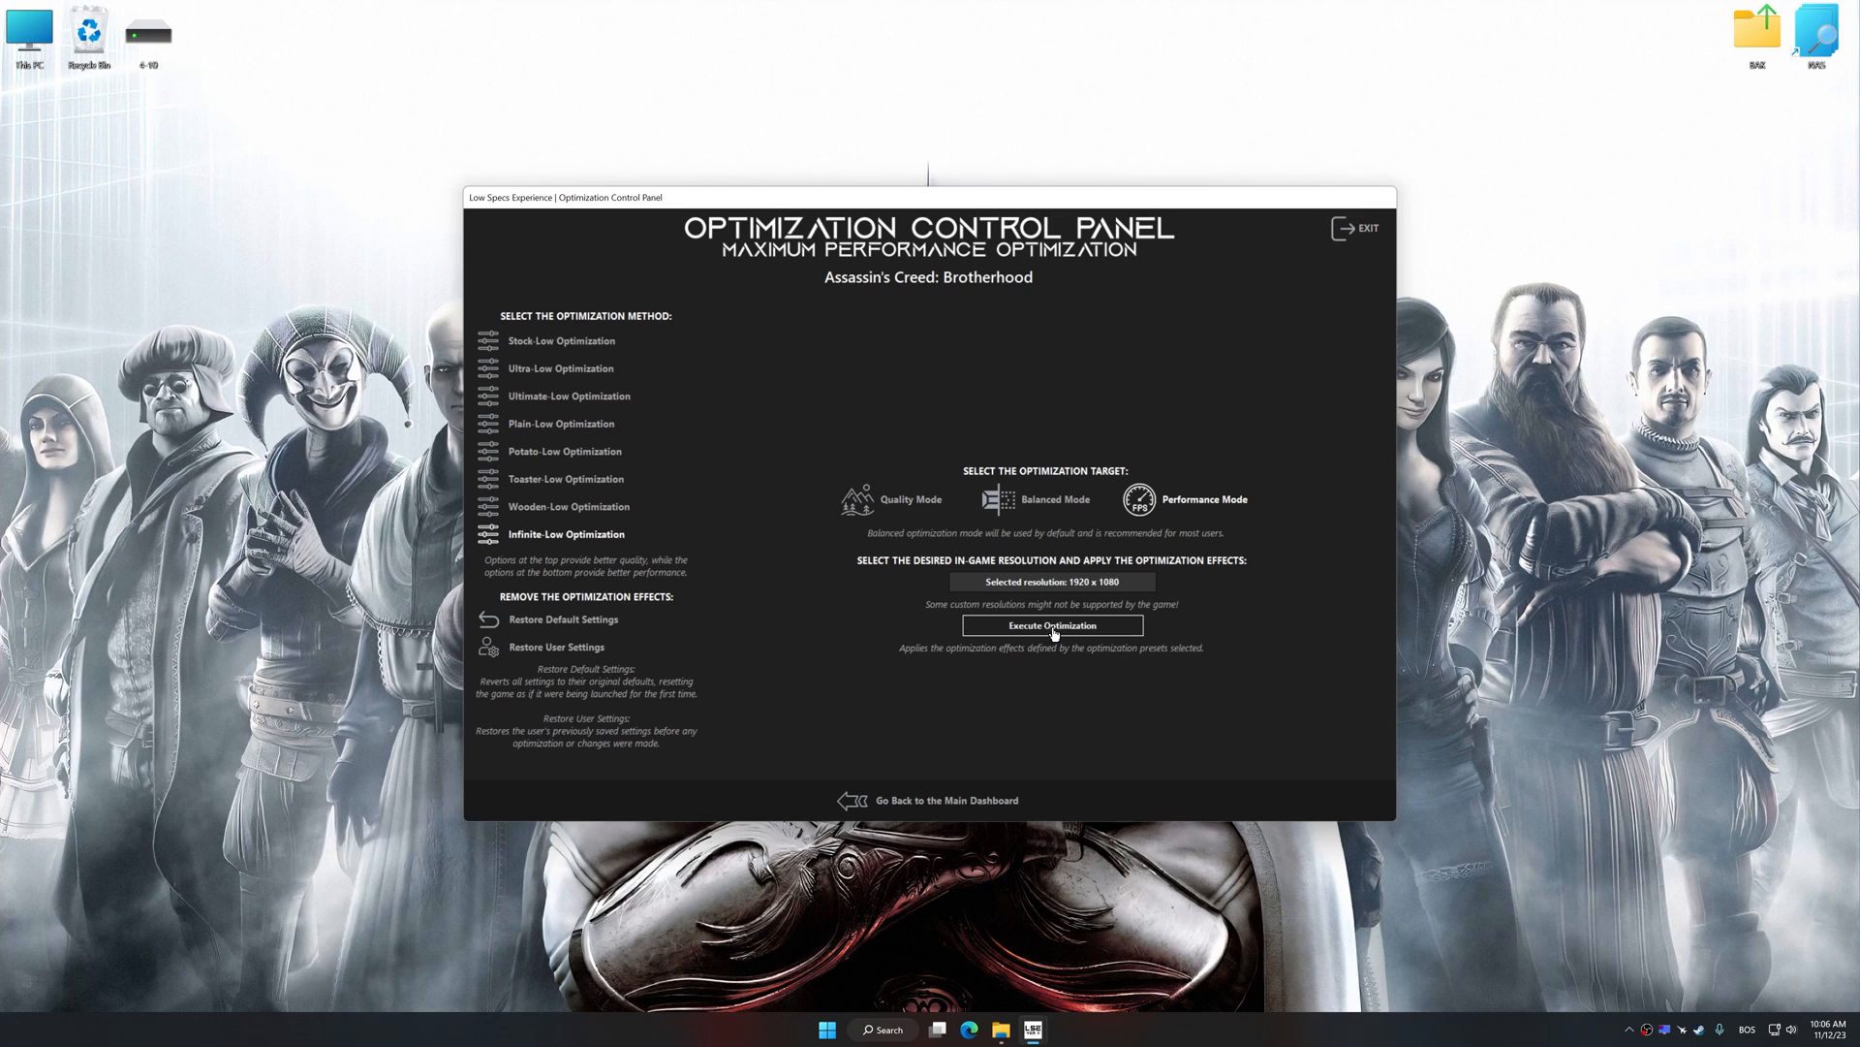
{"action": "left_click", "coordinate": [1051, 625]}
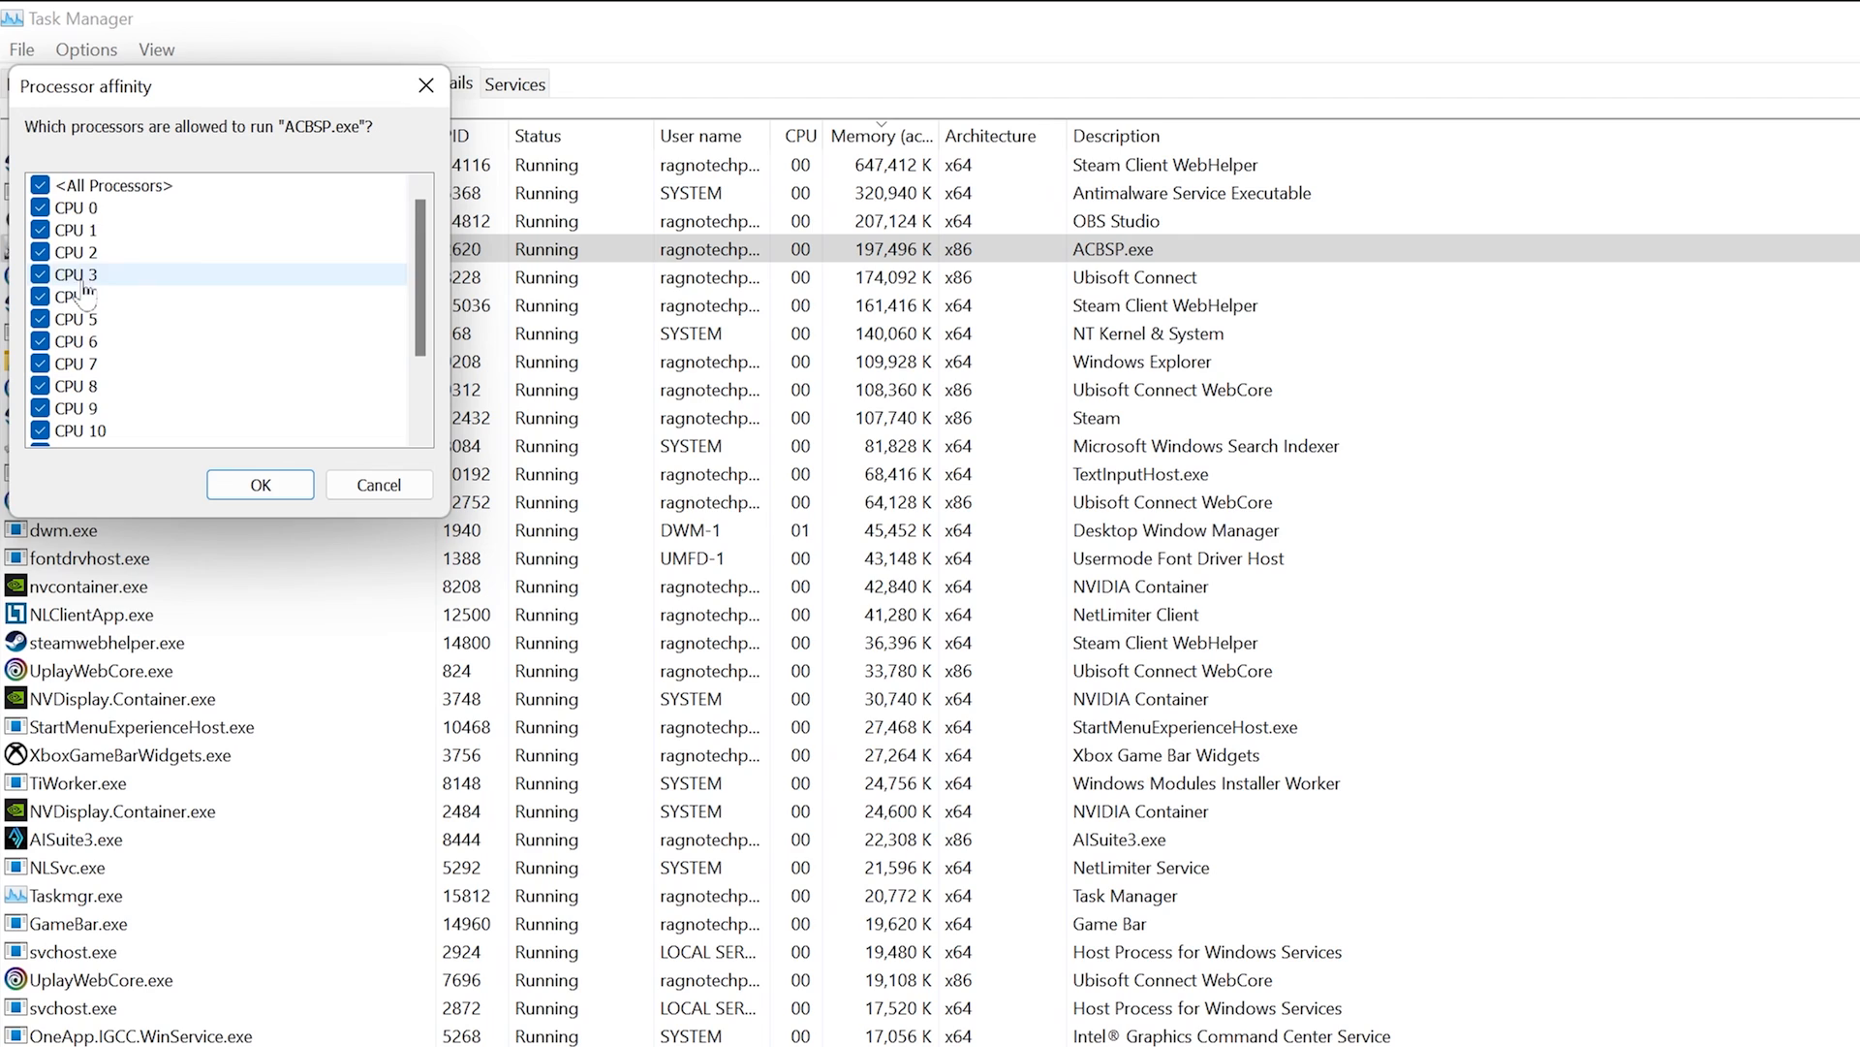
- Uncheck CPU 0 in ACBSP.exe's processor affinity and confirm
{"action": "left_click", "coordinate": [39, 207]}
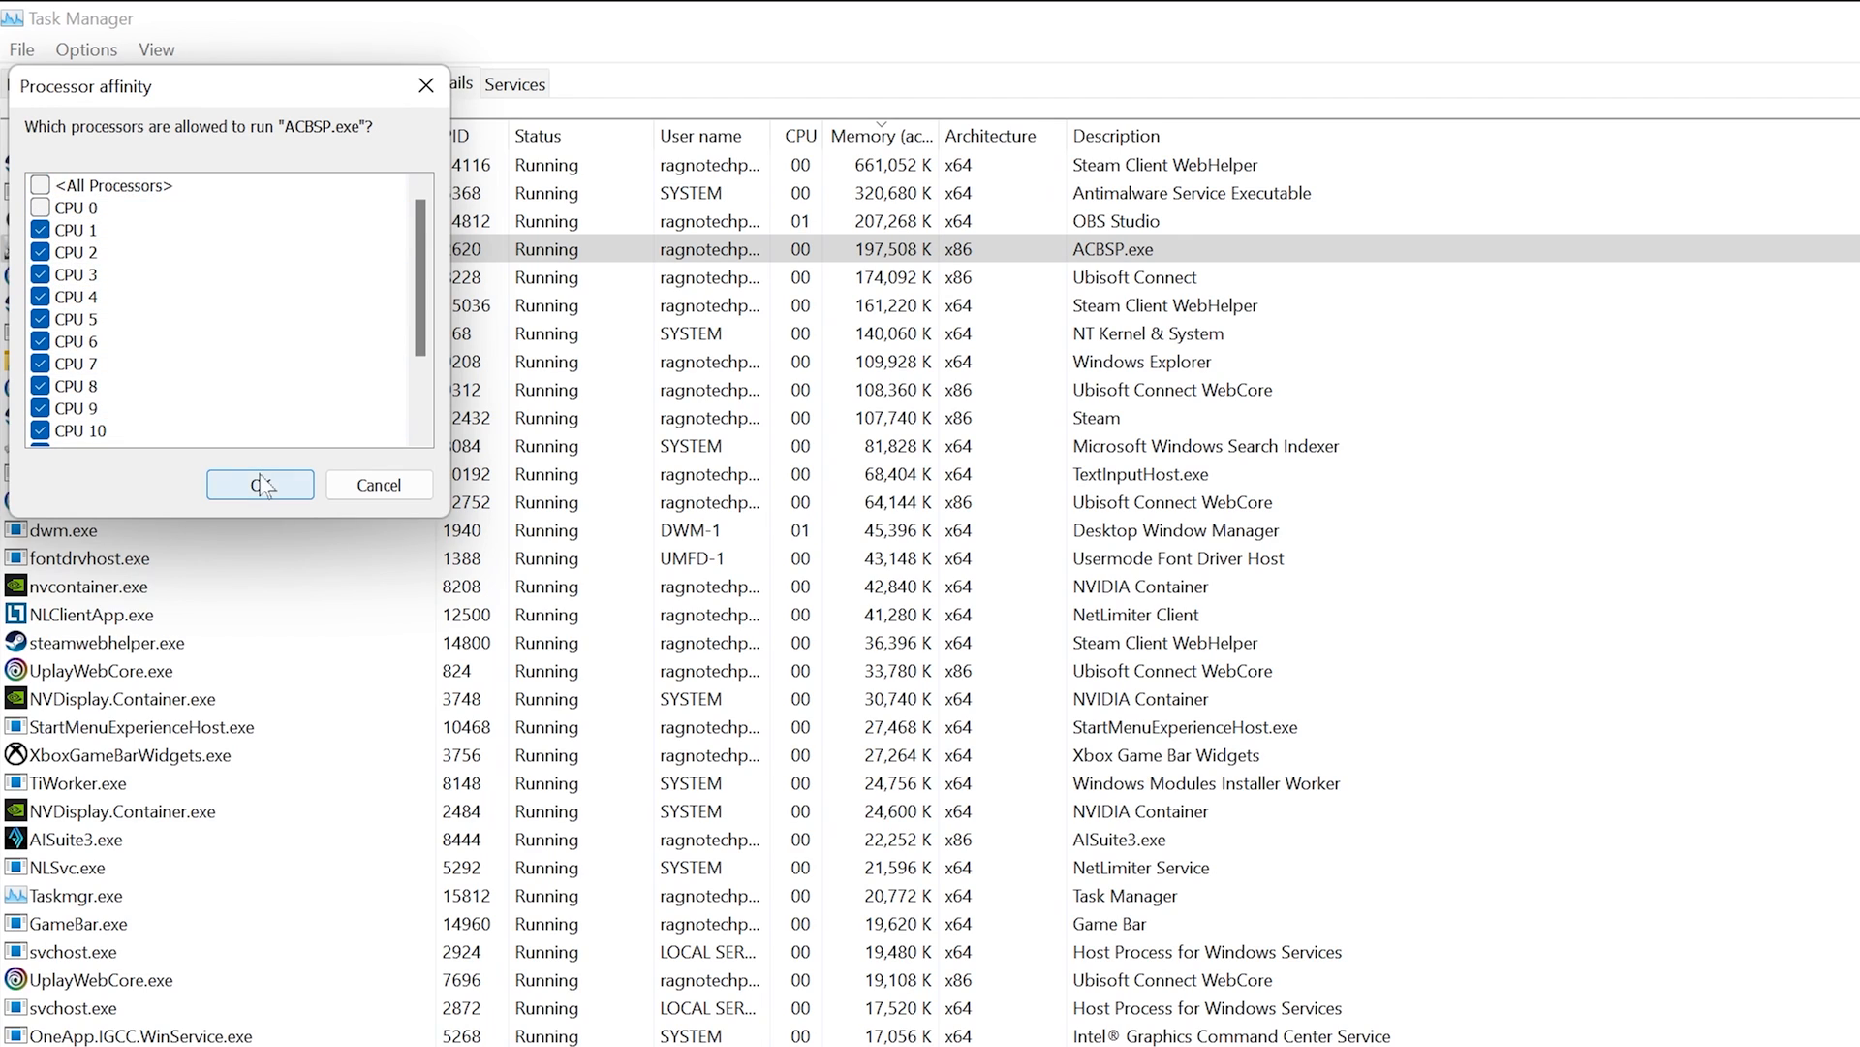
{"action": "left_click", "coordinate": [258, 484]}
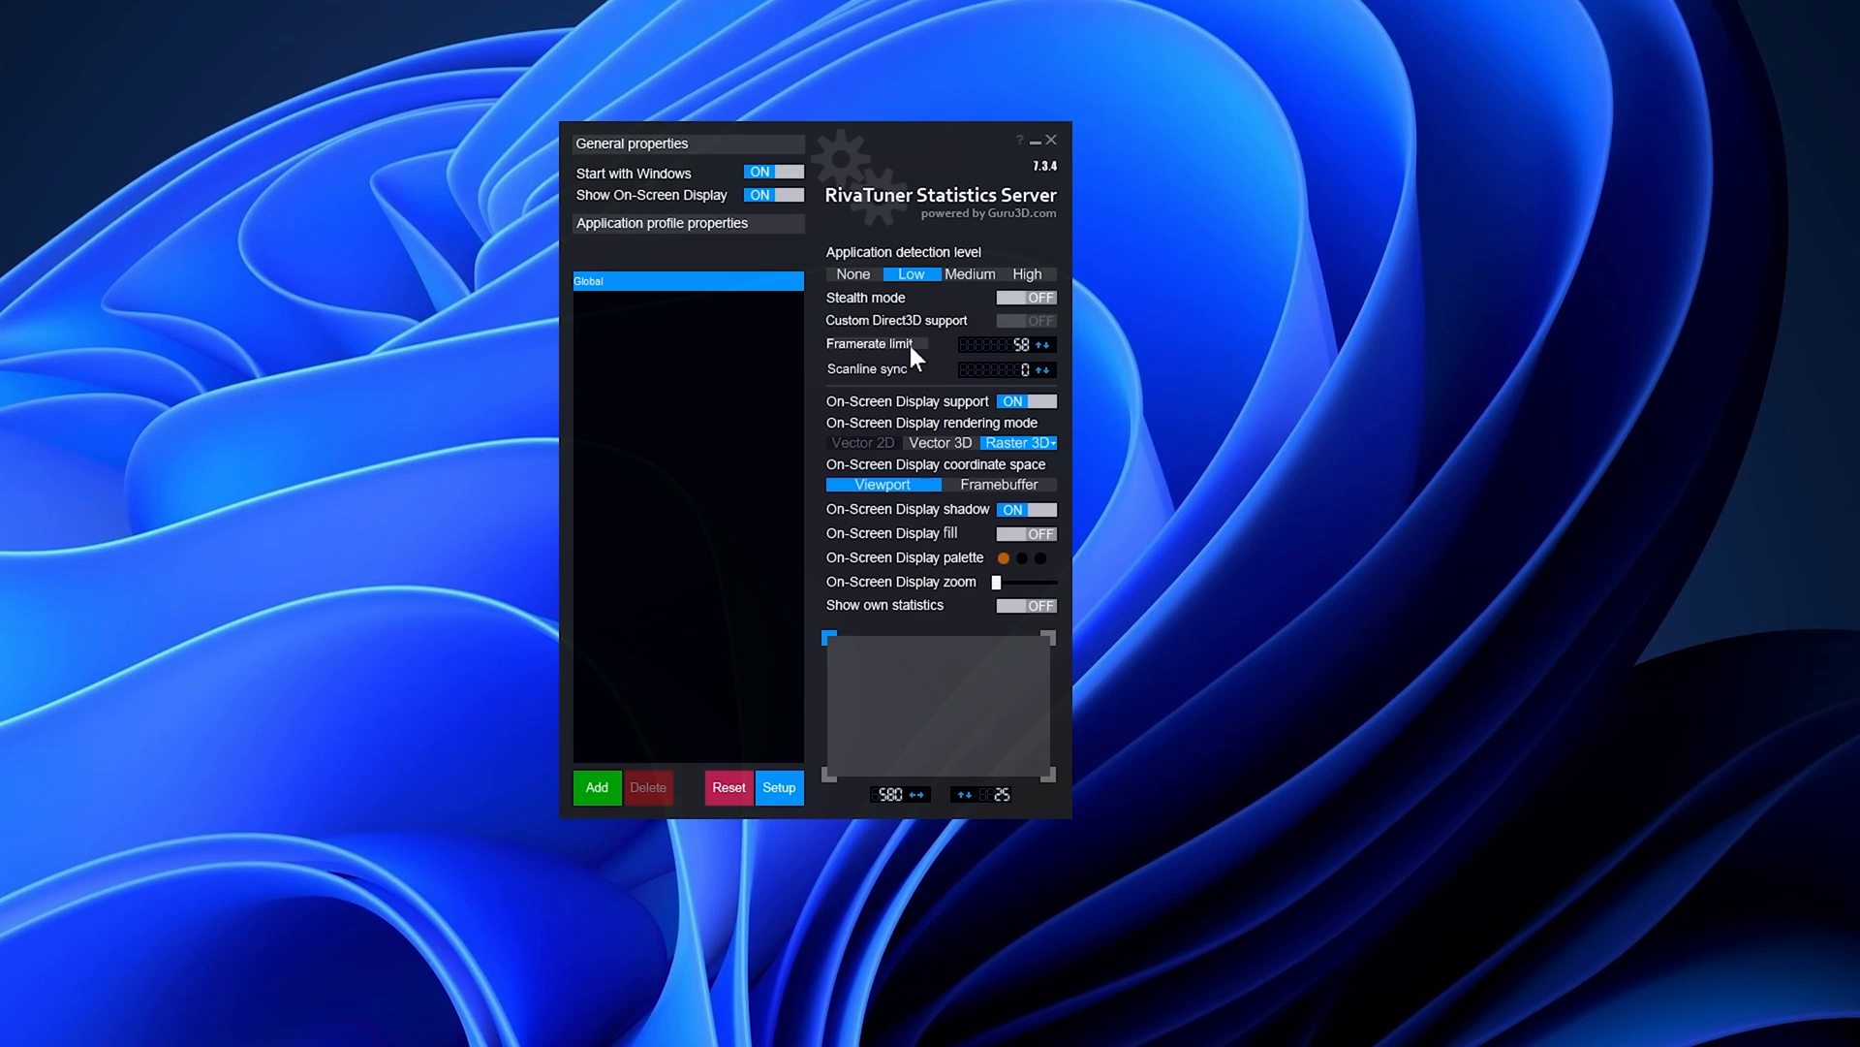
{"action": "mouse_move", "coordinate": [943, 359]}
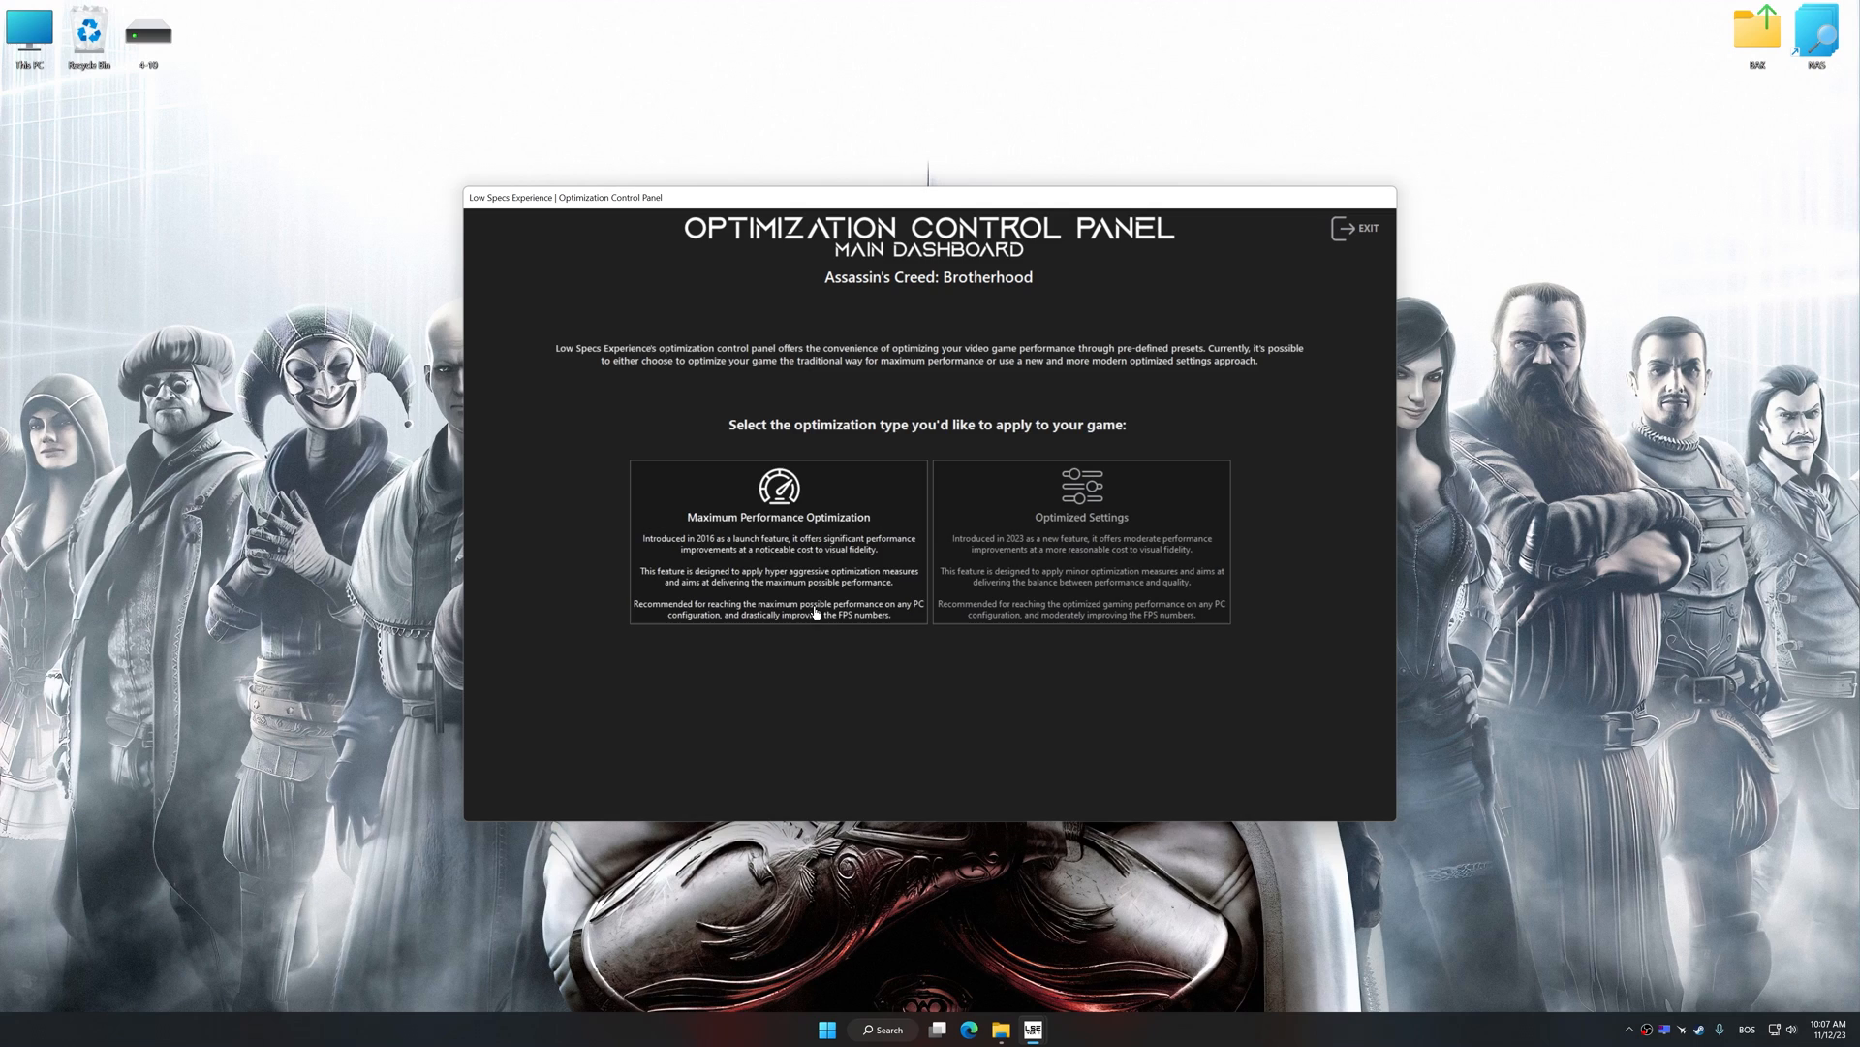
- Restore Assassin's Creed Brotherhood to default settings and confirm with Yes
{"action": "left_click", "coordinate": [778, 539]}
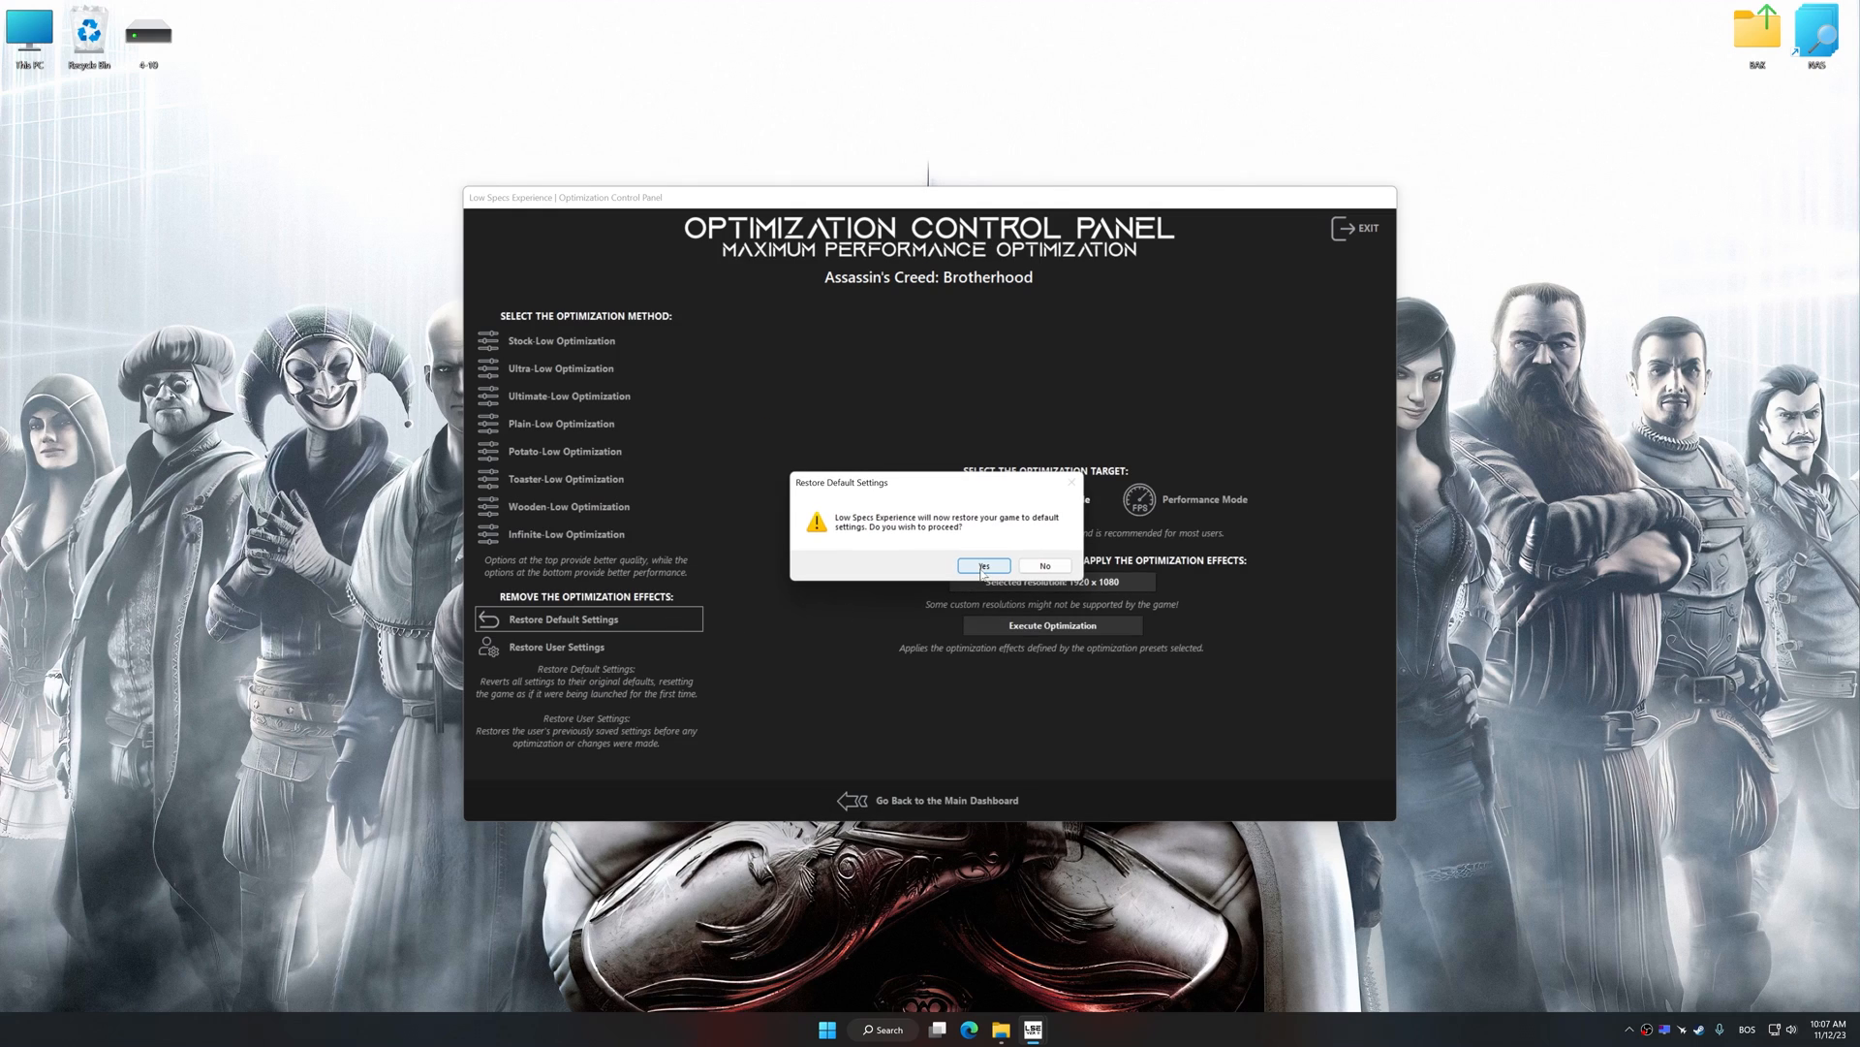
{"action": "left_click", "coordinate": [983, 565]}
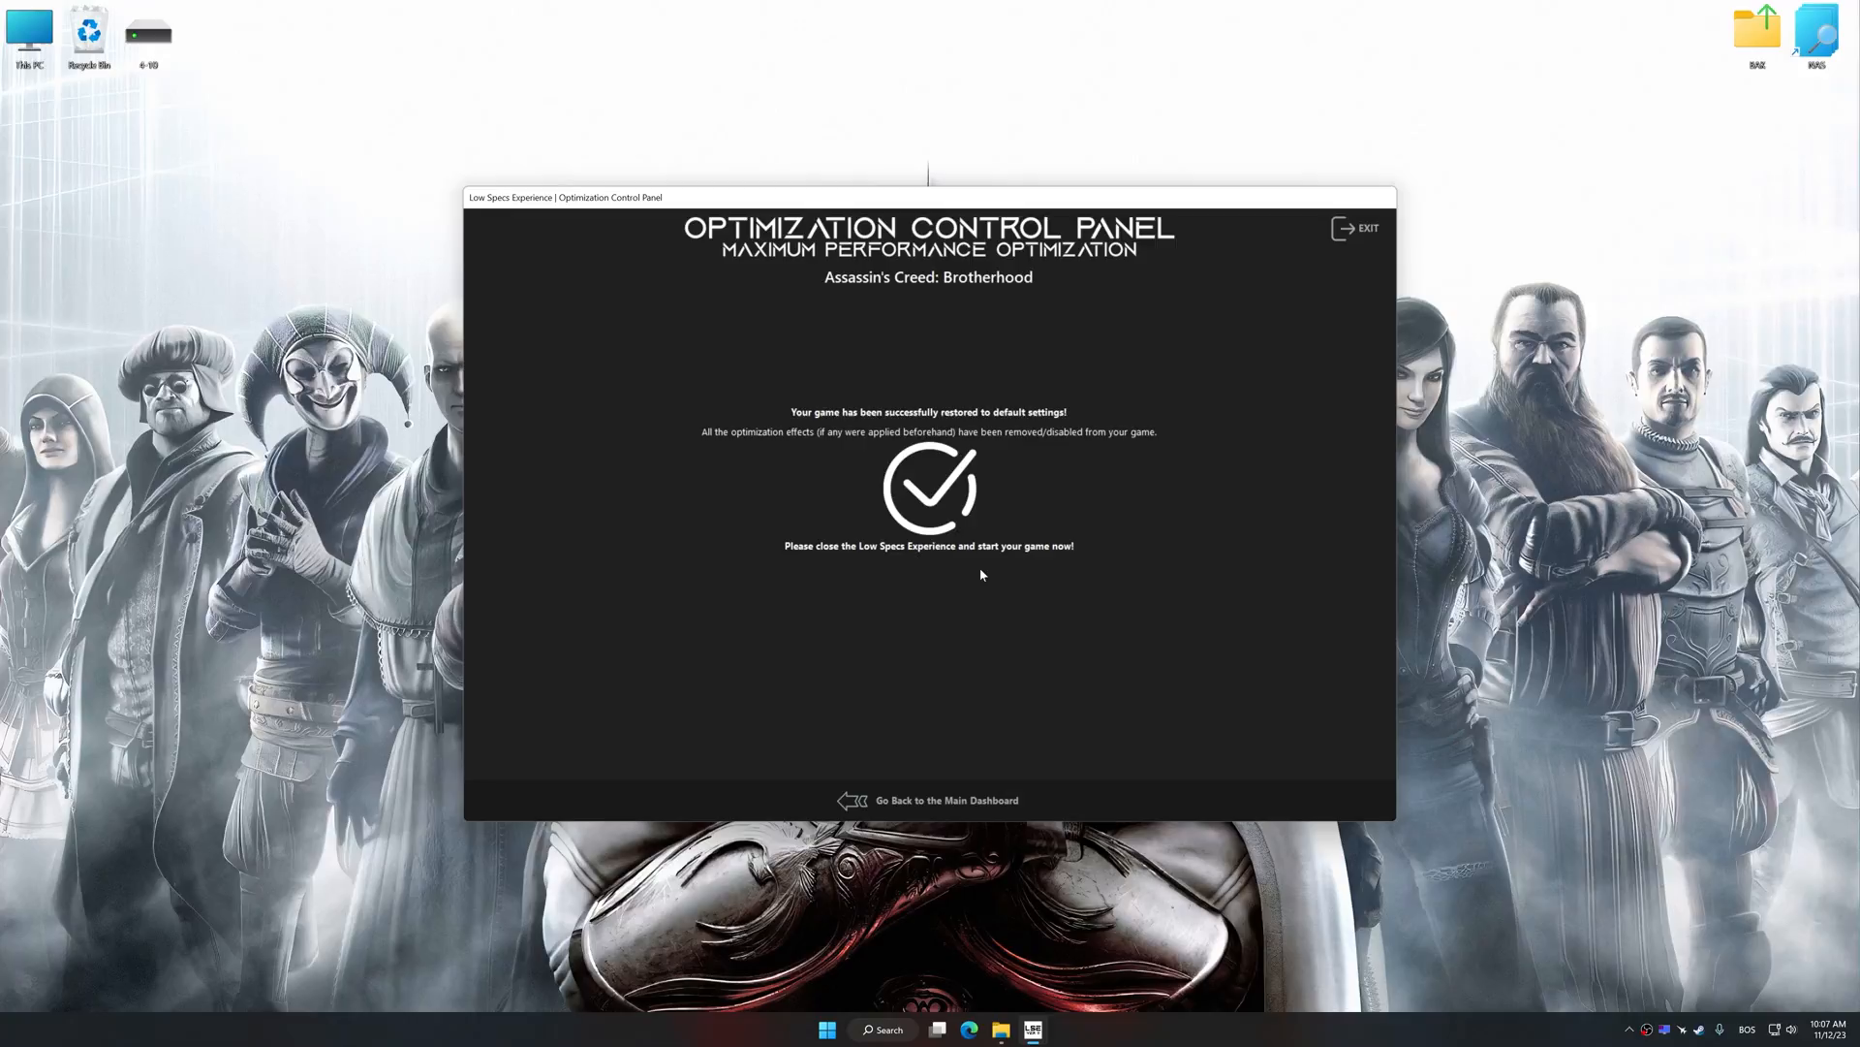